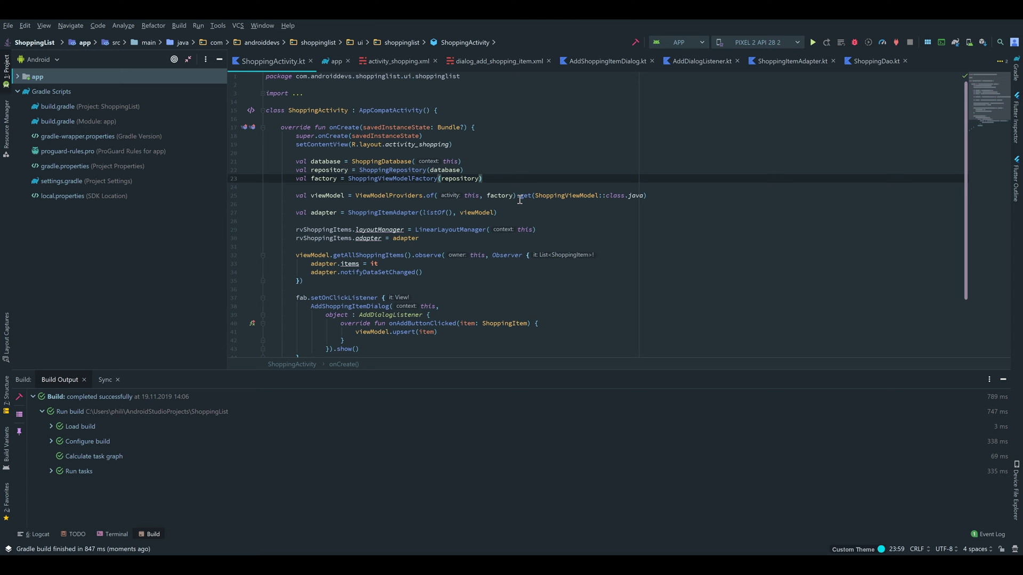
pyautogui.moveTo(353, 162)
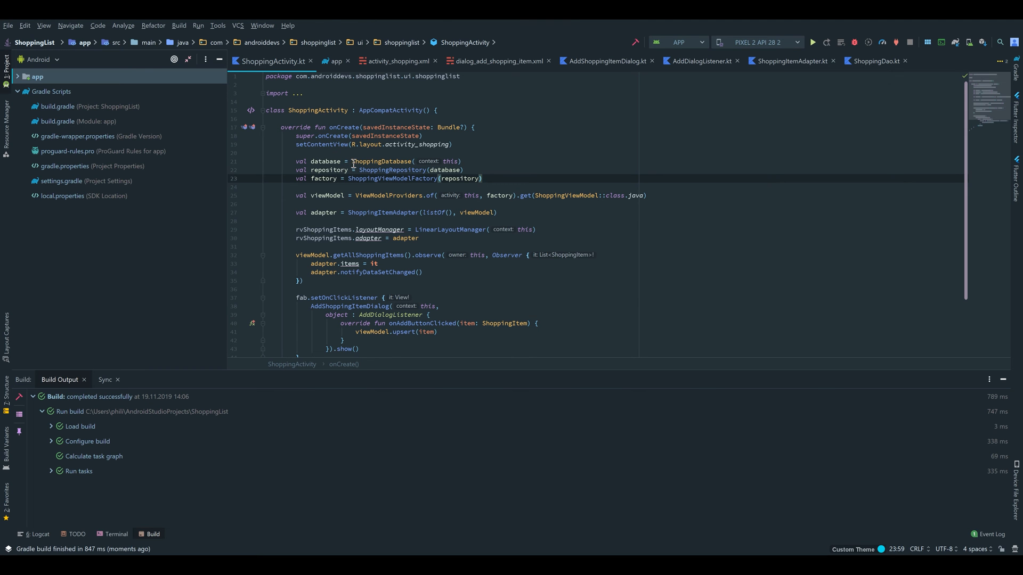
# Step: Expand app > java > com.androiddevs.shoppinglist to reveal the data, other and ui.shoppinglist folders
pyautogui.click(329, 109)
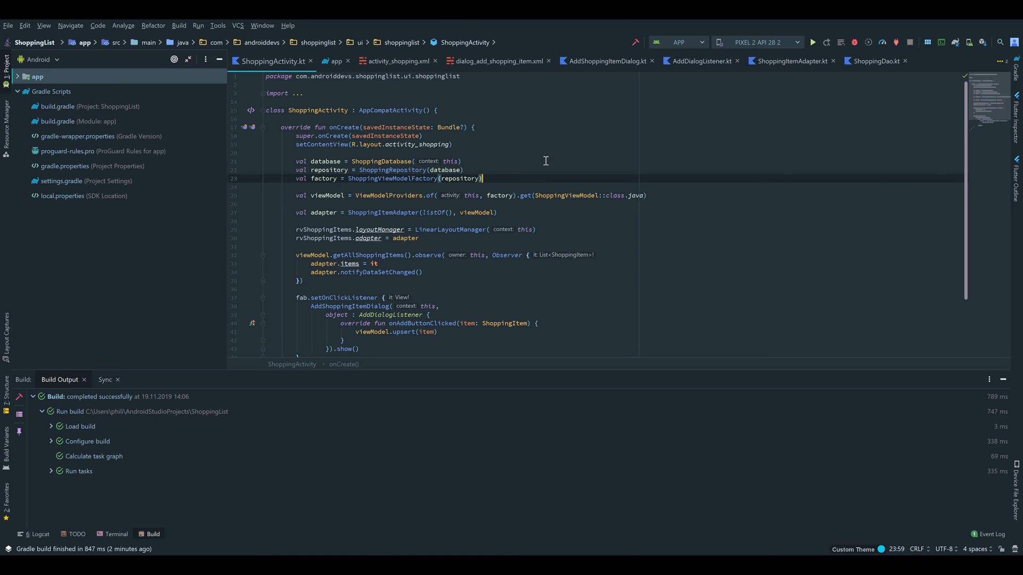
pyautogui.click(37, 76)
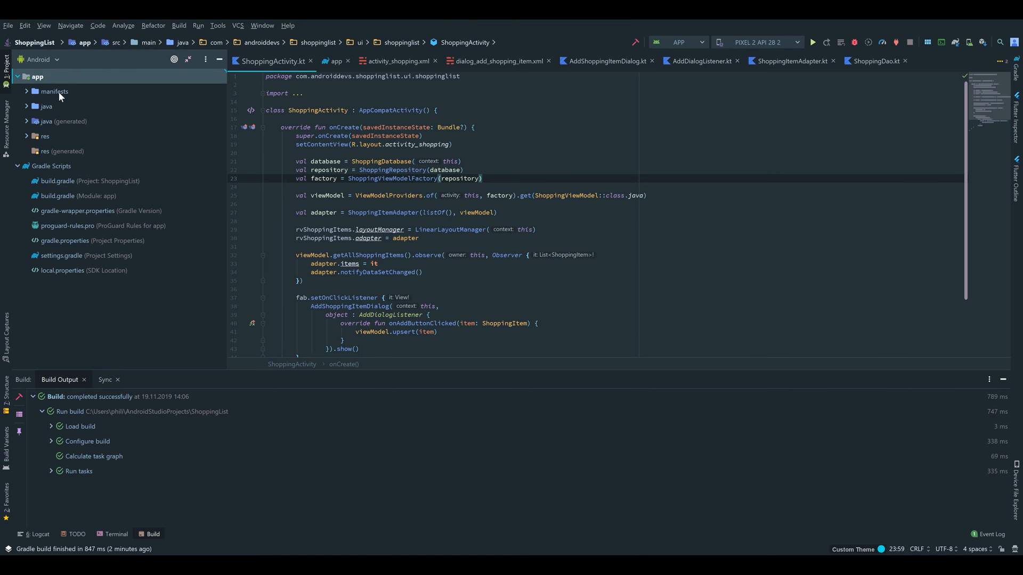
pyautogui.click(46, 106)
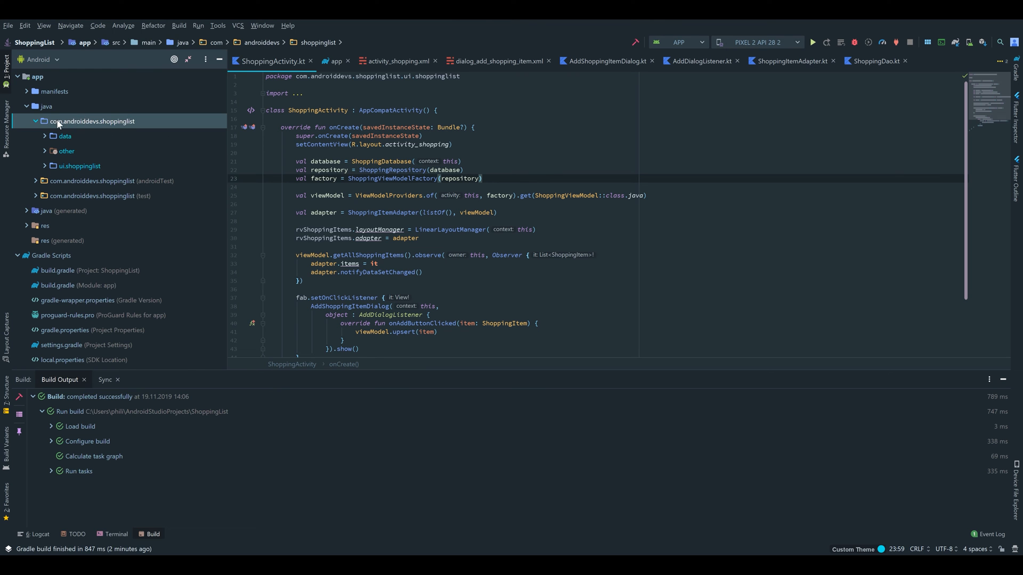
# Step: Create a new Kotlin class ShoppingApplication via New > Kotlin File/Class in the main package
pyautogui.rightClick(91, 122)
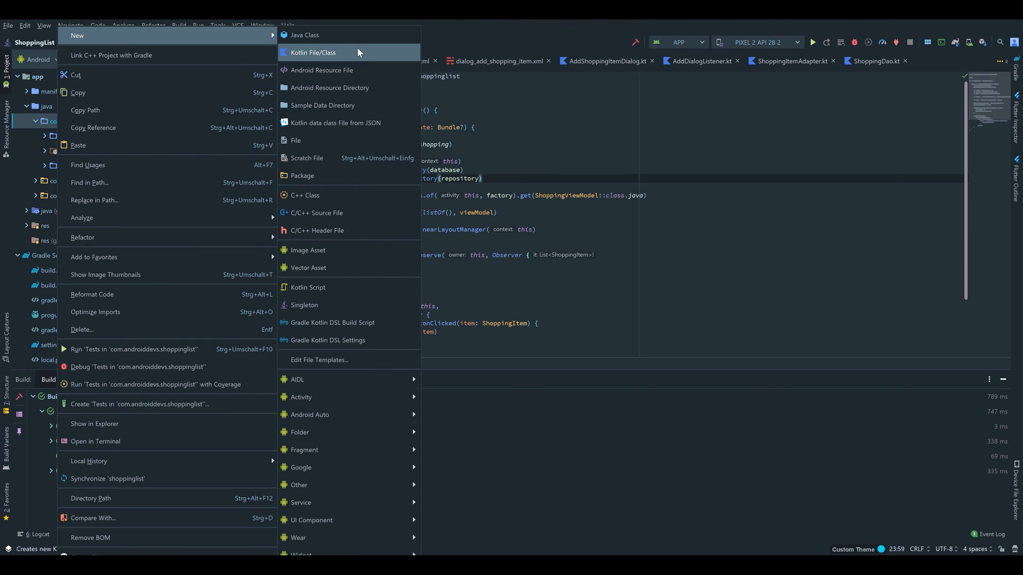
pyautogui.click(312, 52)
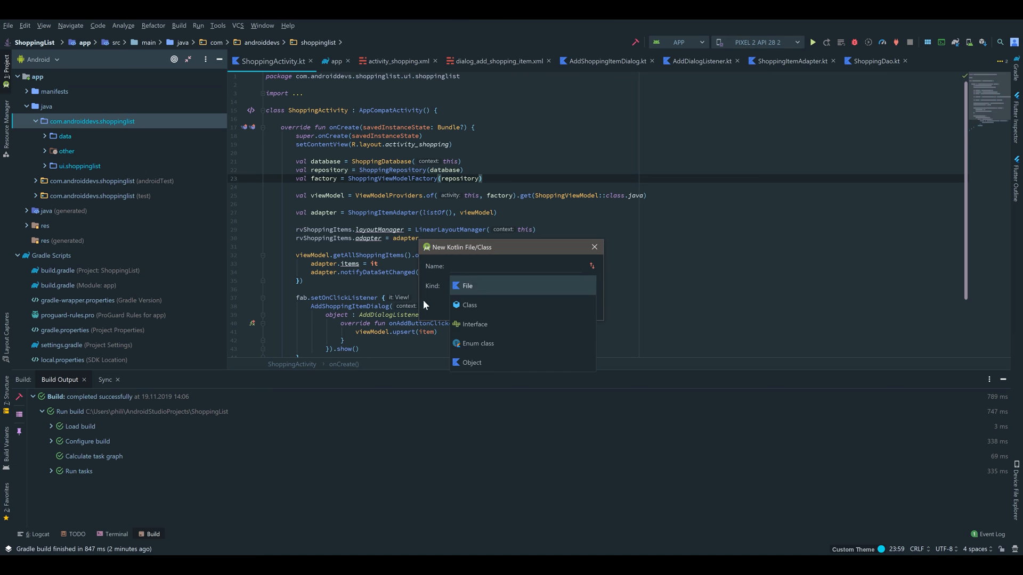
pyautogui.click(468, 304)
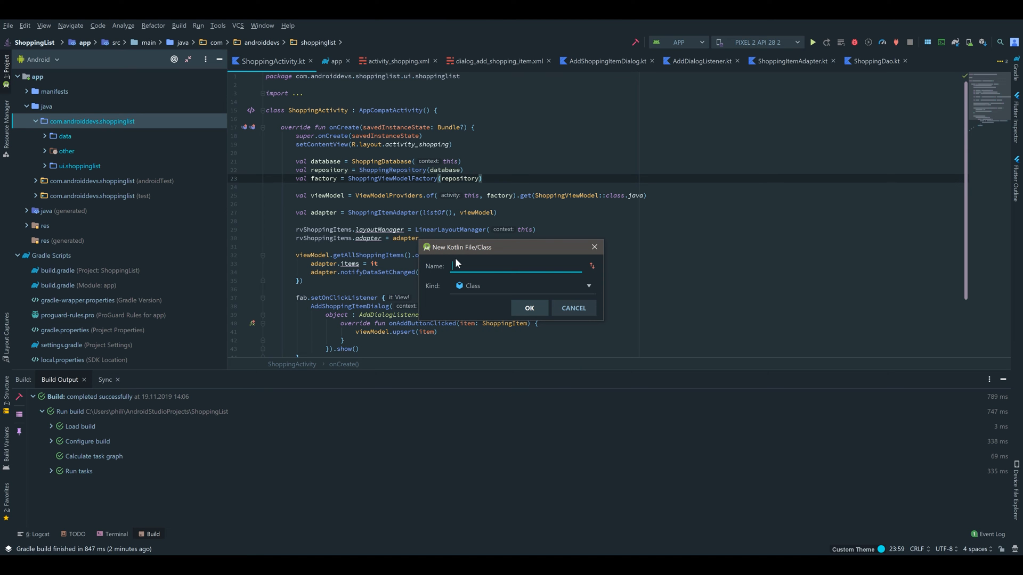
pyautogui.write('ShoppingAP')
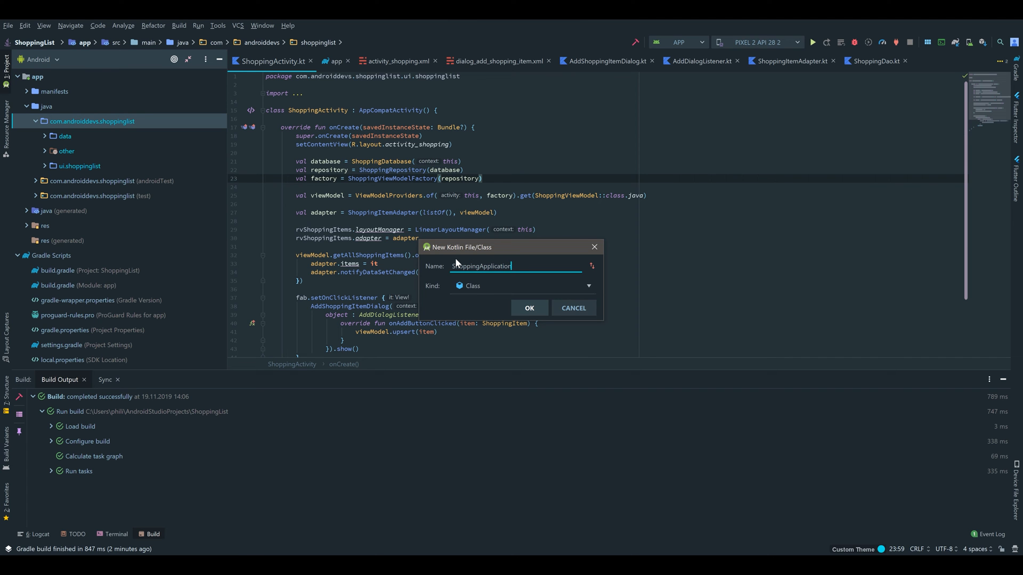
pyautogui.click(528, 308)
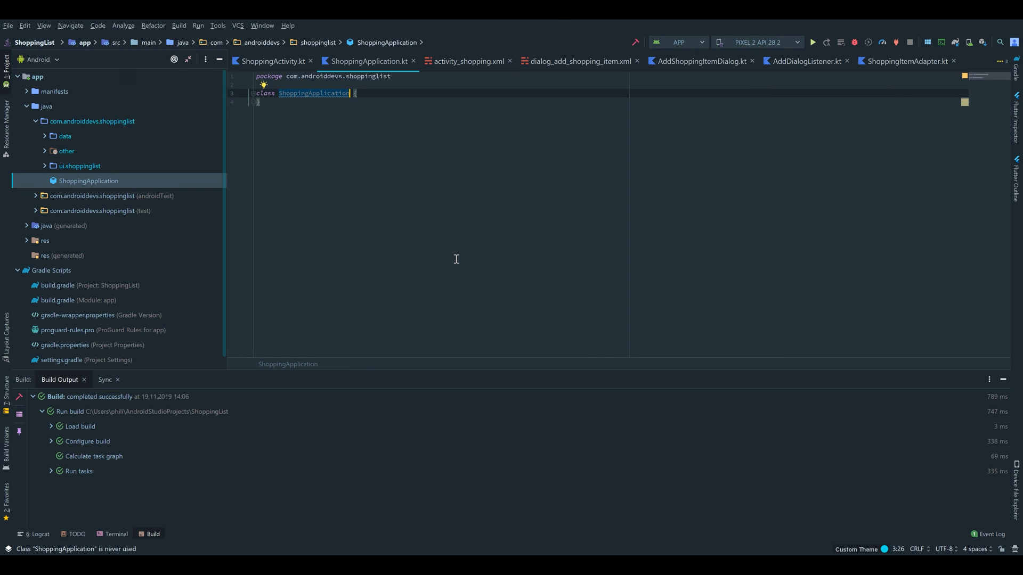
# Step: Declare ShoppingApplication : Application(), KodeinAware and invoke Implement members for it
pyautogui.write(': Application')
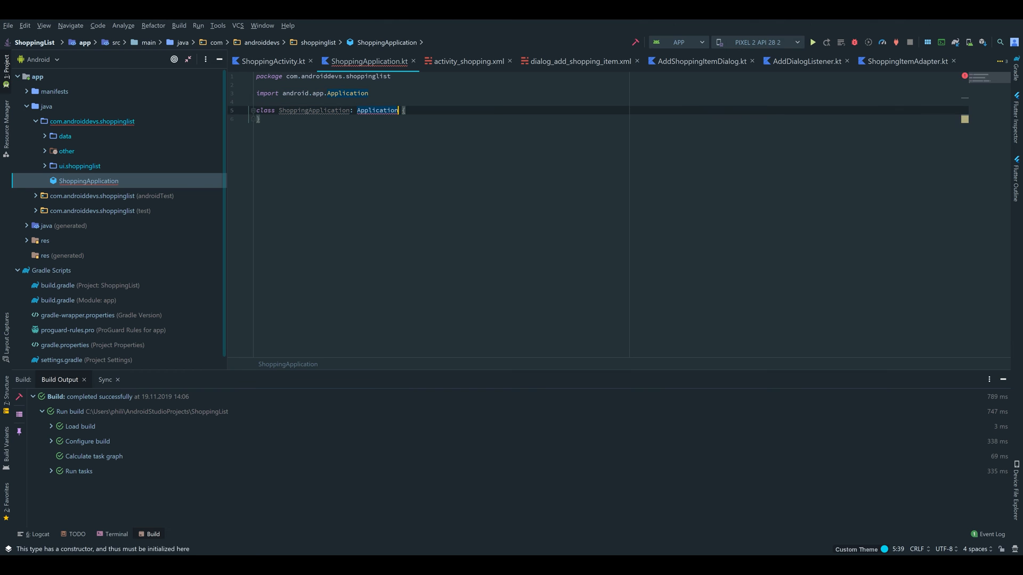
pyautogui.write('(),')
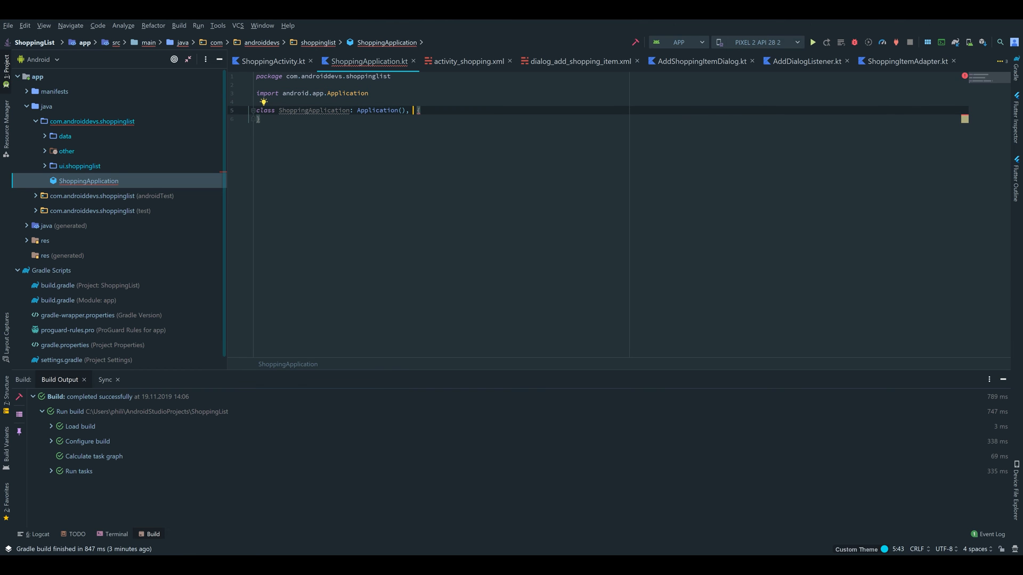
pyautogui.write('KodeinAware')
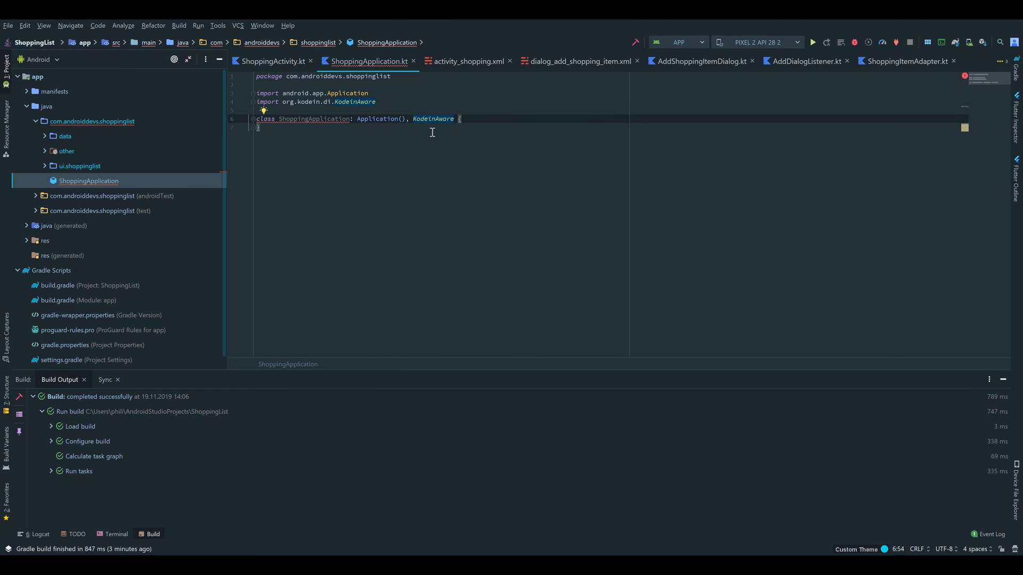
pyautogui.press('enter')
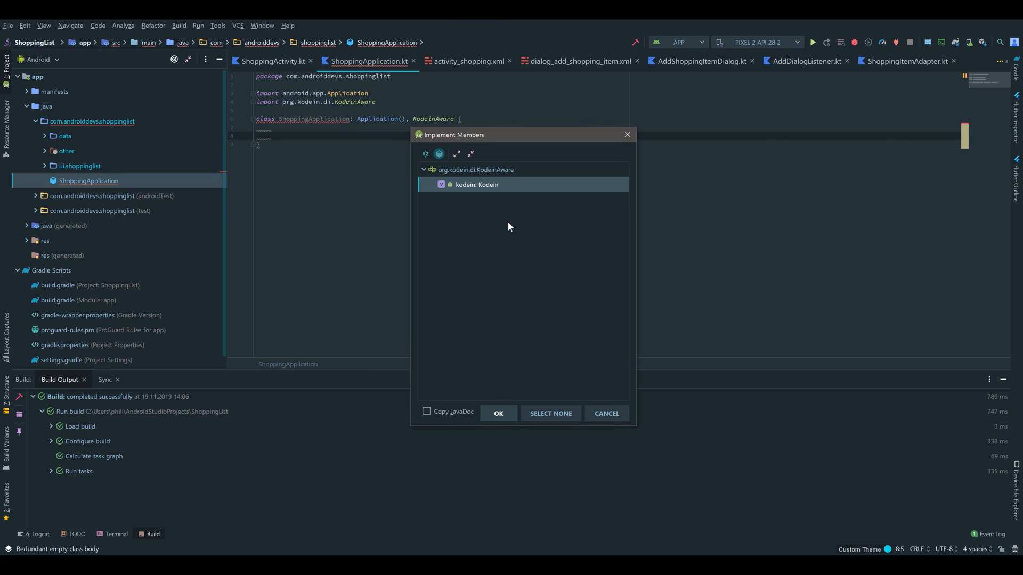
# Step: Override the kodein property, removing the generated getter and assigning it to Kodein.lazy { }
pyautogui.click(497, 413)
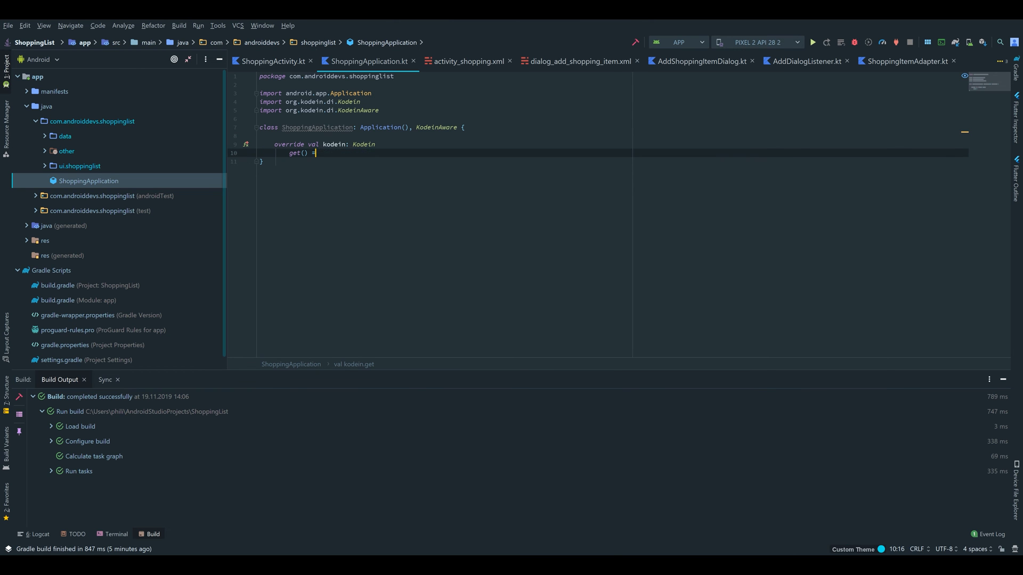
pyautogui.press('Backspace')
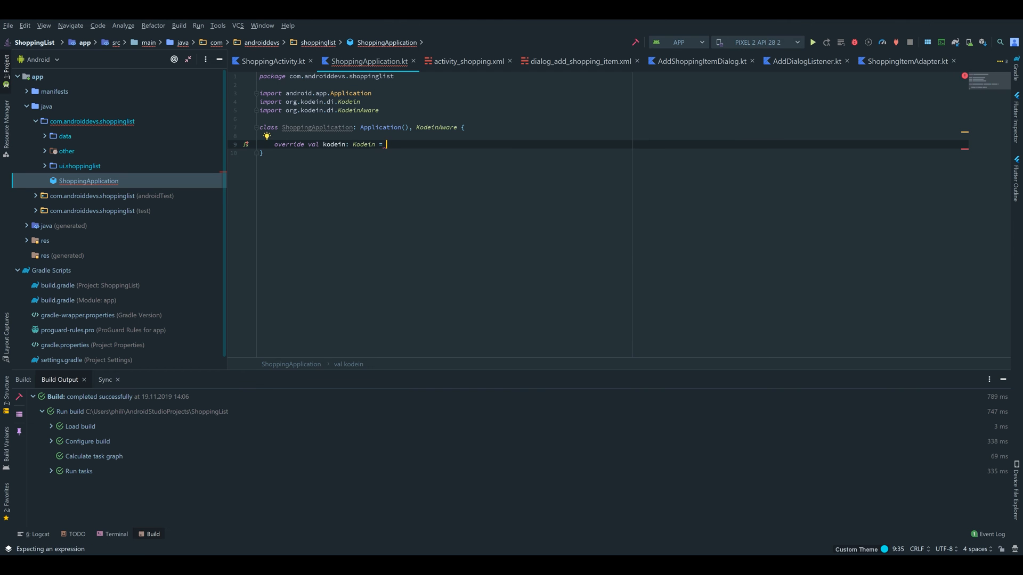
pyautogui.write('Kodein.lazy {')
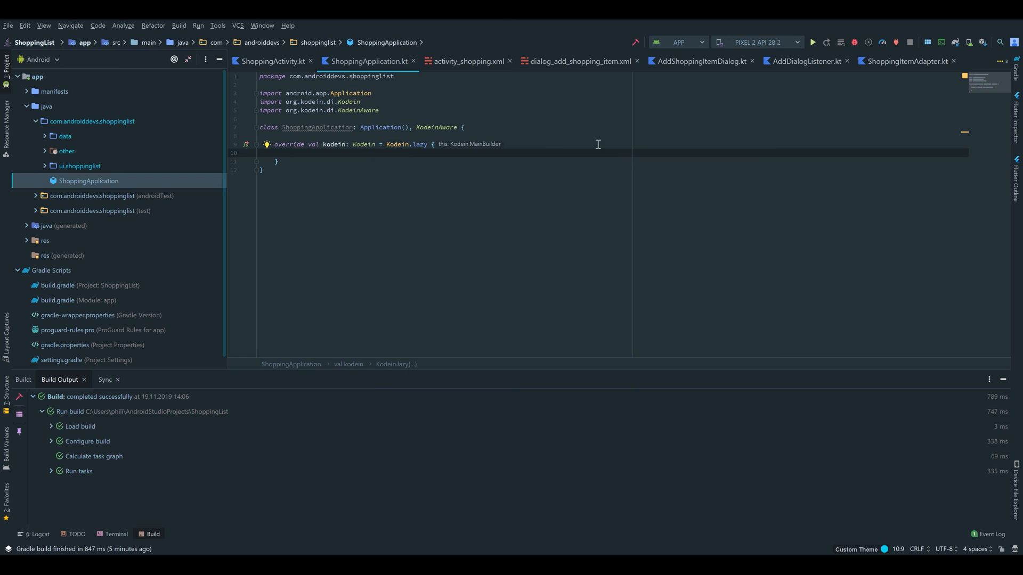
pyautogui.moveTo(436, 147)
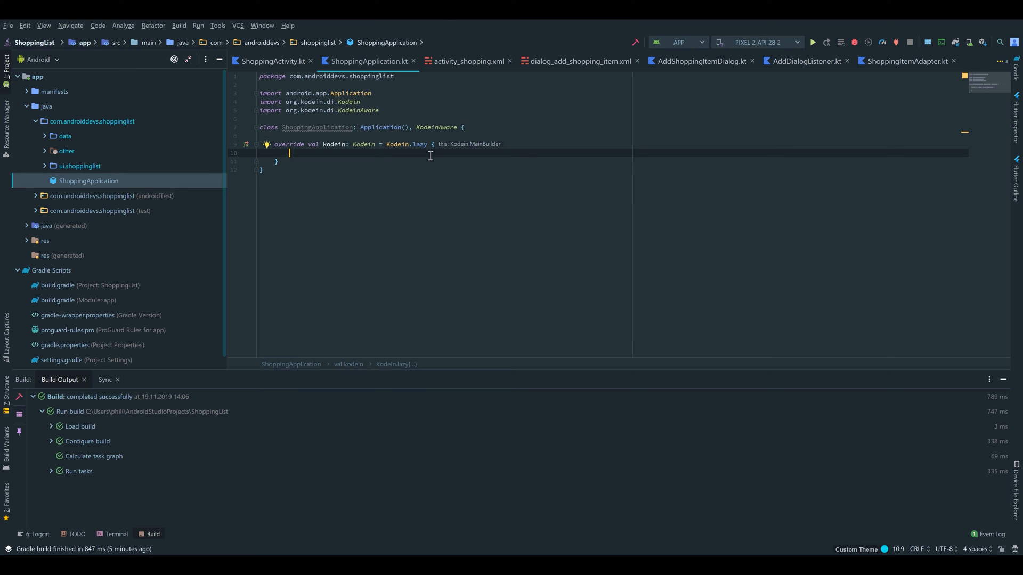
# Step: Add import(androidXModule(this@ShoppingApplication)) inside the Kodein.lazy block
pyautogui.write('import()')
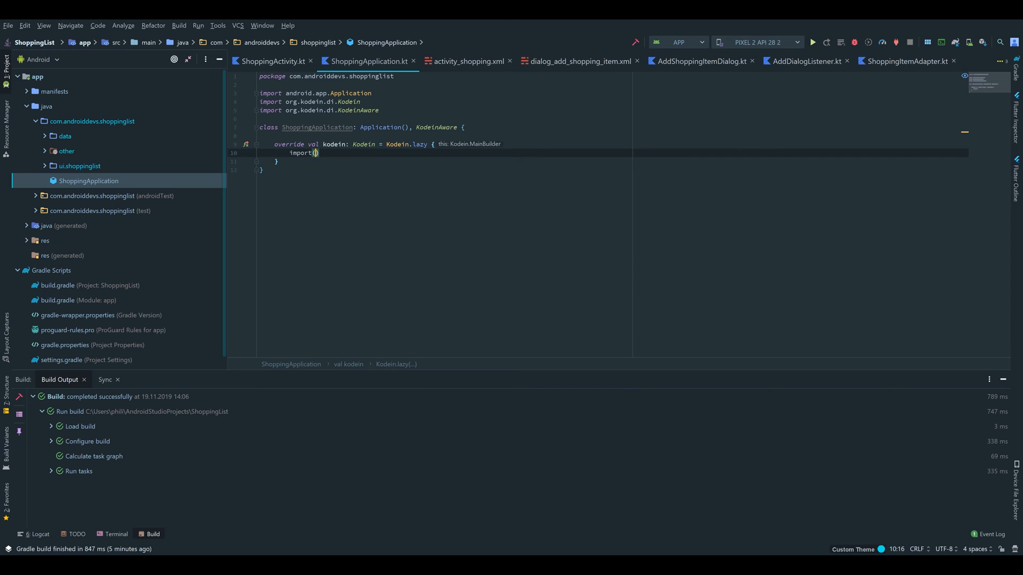
pyautogui.write('androidXModule(')
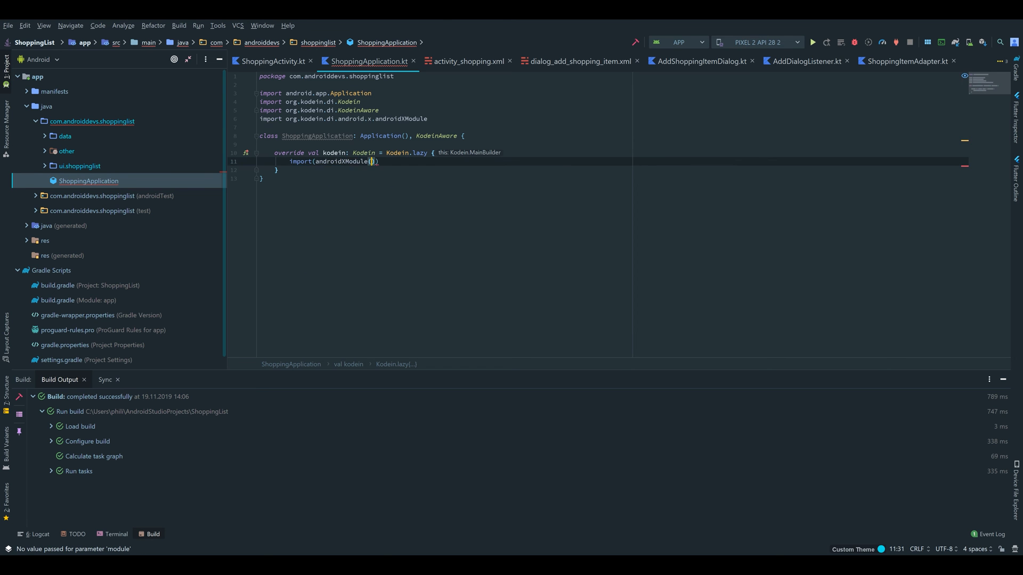
pyautogui.write('this')
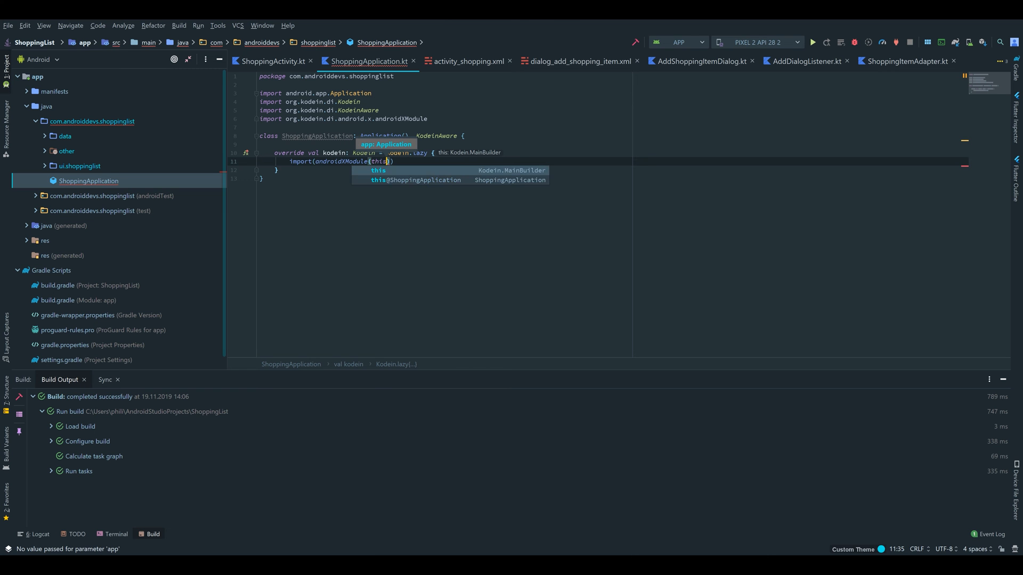
pyautogui.click(415, 180)
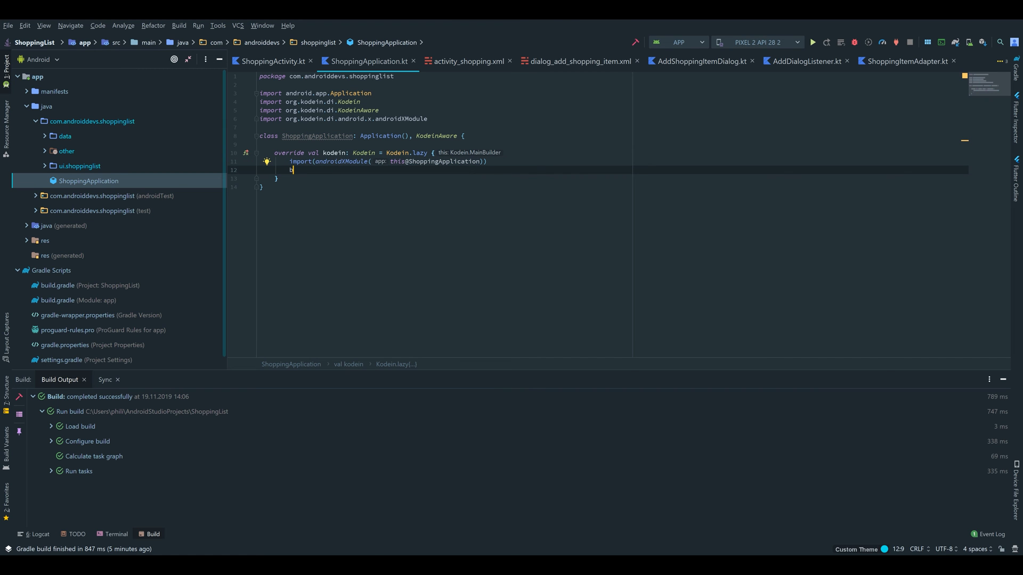
# Step: Start a bind() from singleton { ShoppingDatabase binding, importing bind and singleton
pyautogui.write('ind() {')
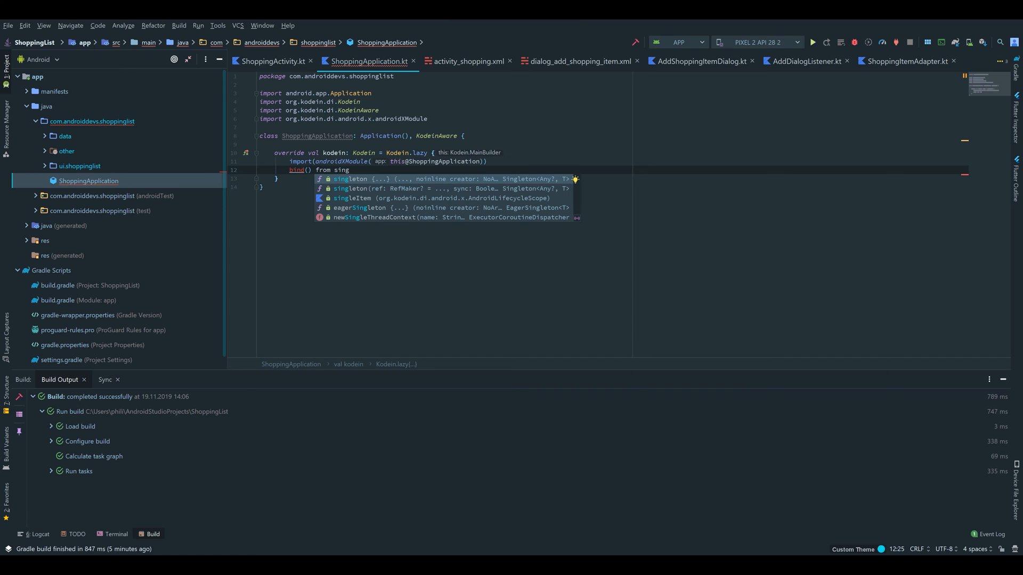
pyautogui.press('Escape')
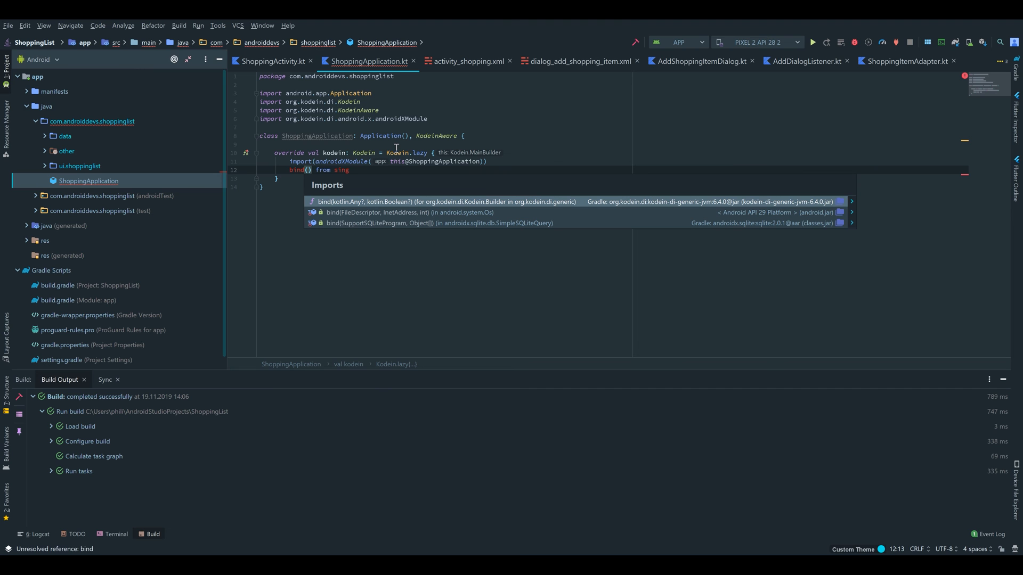
pyautogui.moveTo(317, 207)
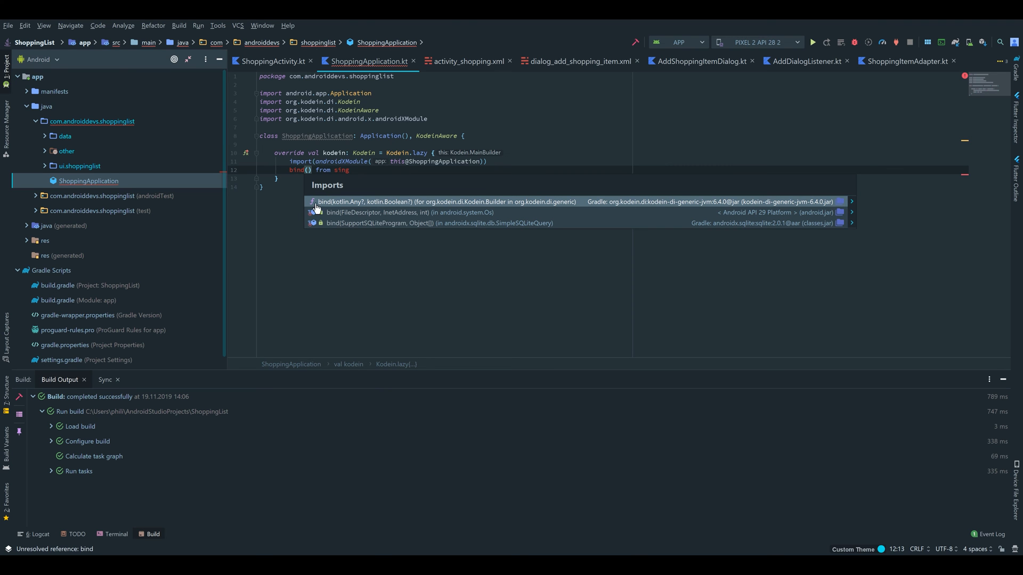
pyautogui.moveTo(370, 207)
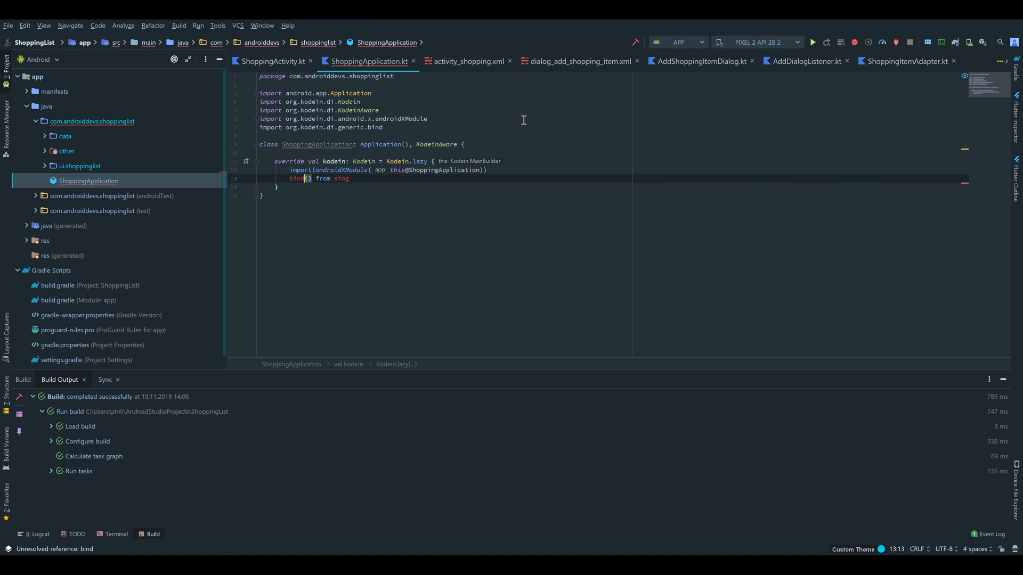
pyautogui.click(349, 177)
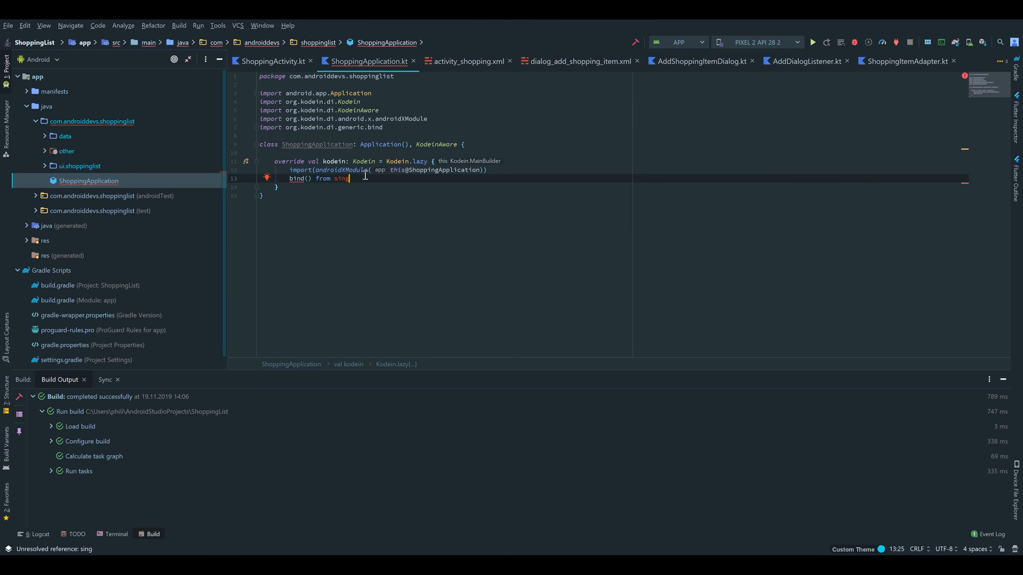
pyautogui.write('leton {')
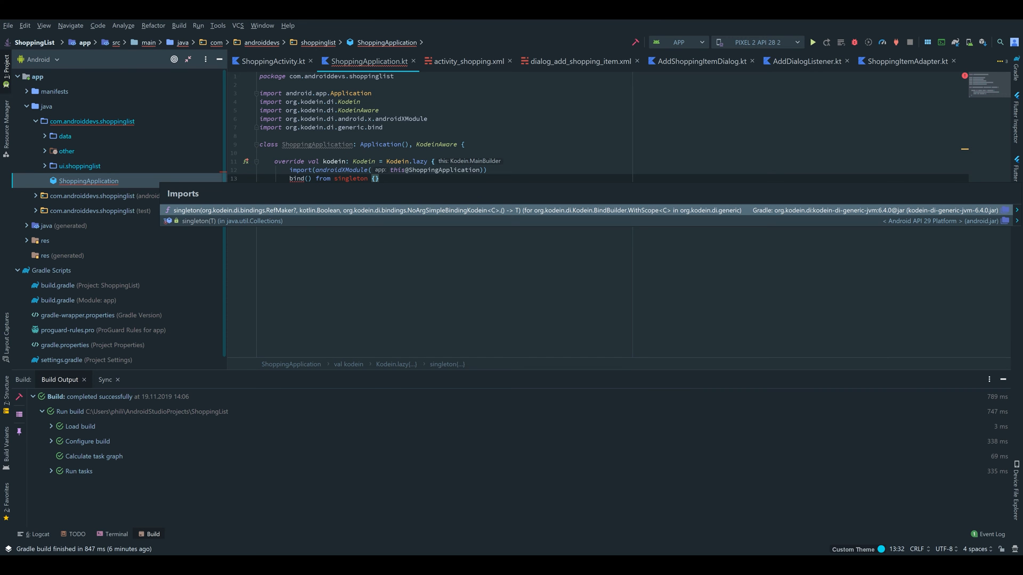
pyautogui.moveTo(203, 213)
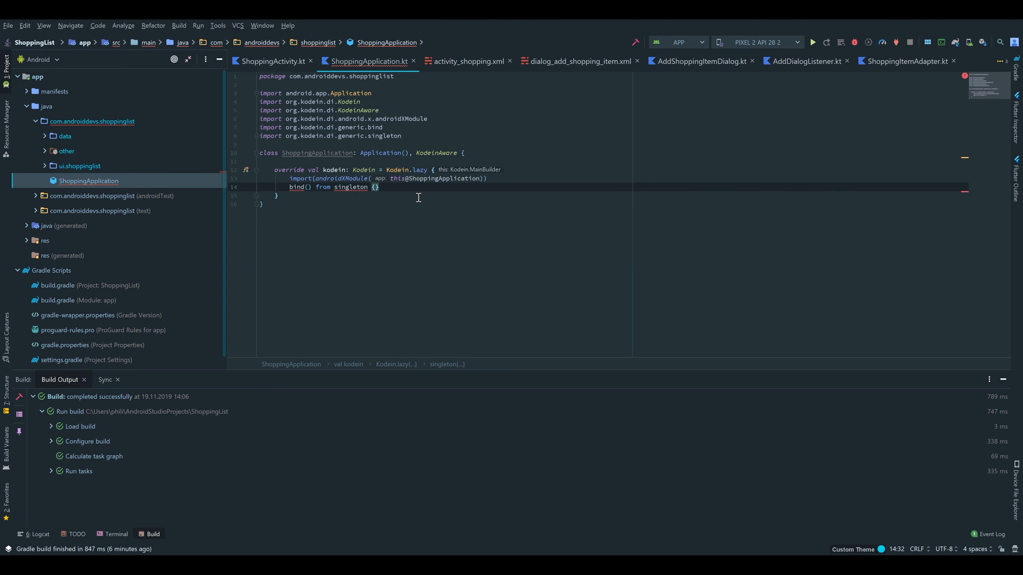
pyautogui.write('ShoppingDatabase')
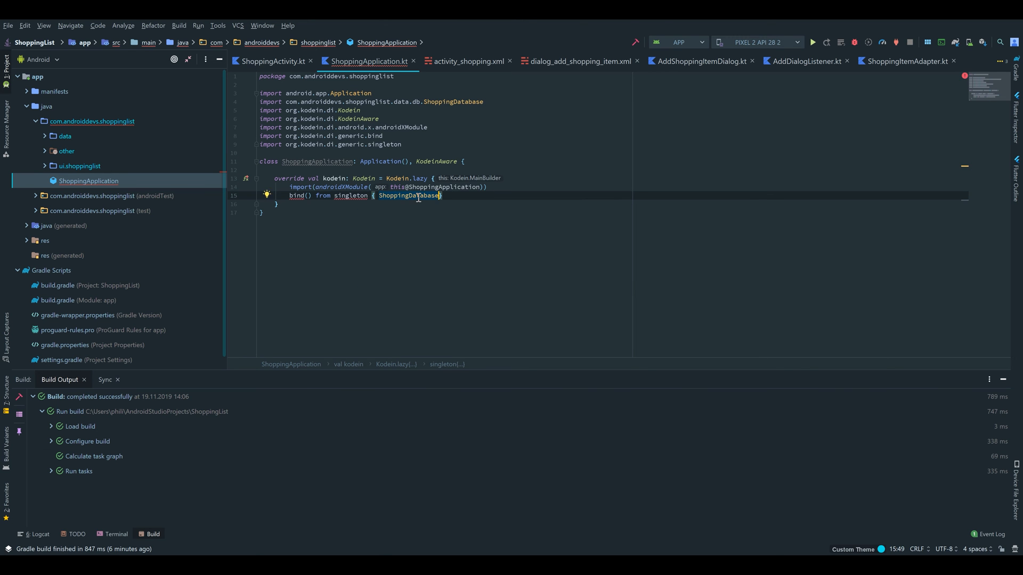
# Step: Complete the binding as ShoppingDatabase(instance()), then open build.gradle (Module: app)
pyautogui.write('())')
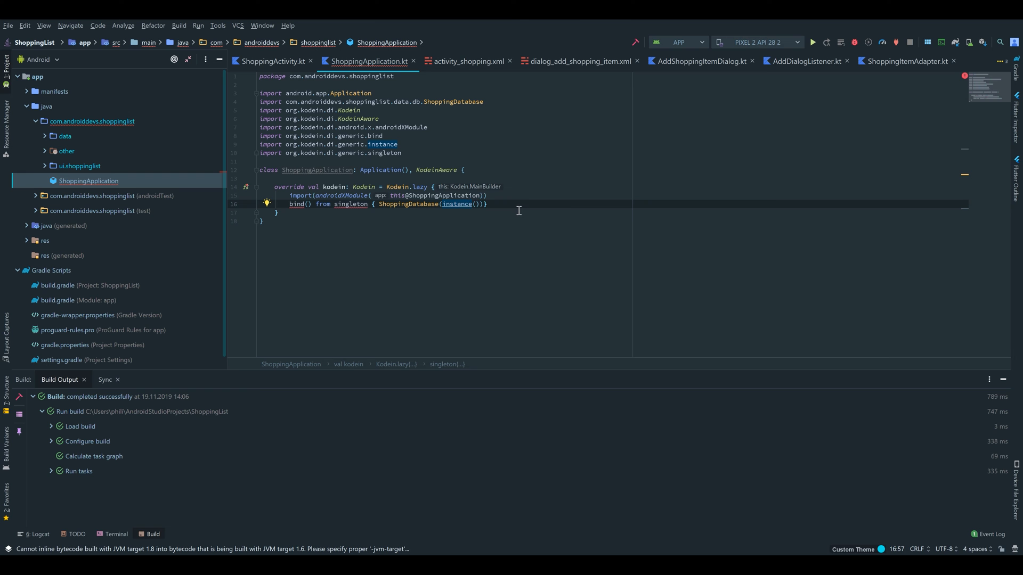
pyautogui.moveTo(441, 203)
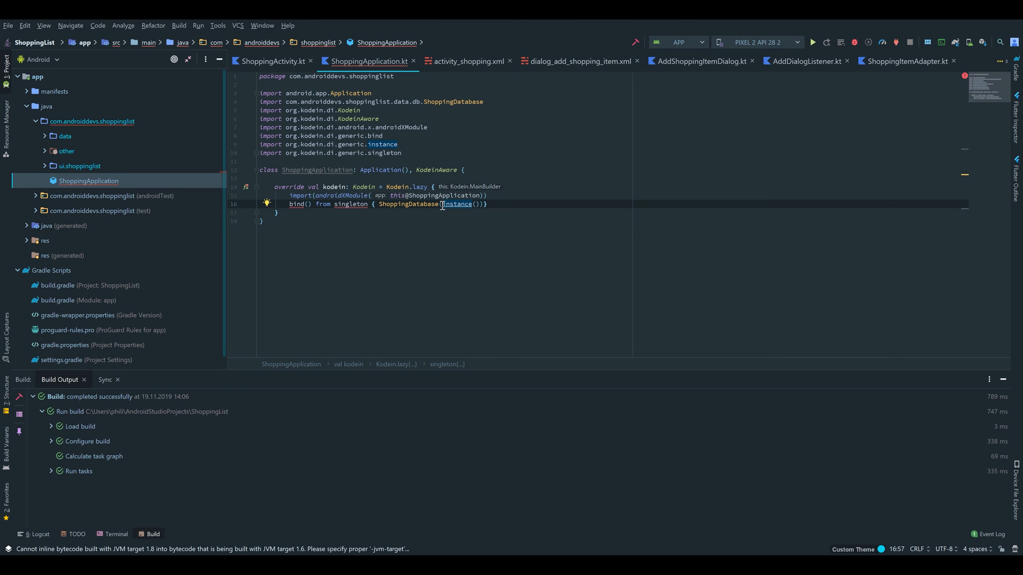
pyautogui.moveTo(457, 203)
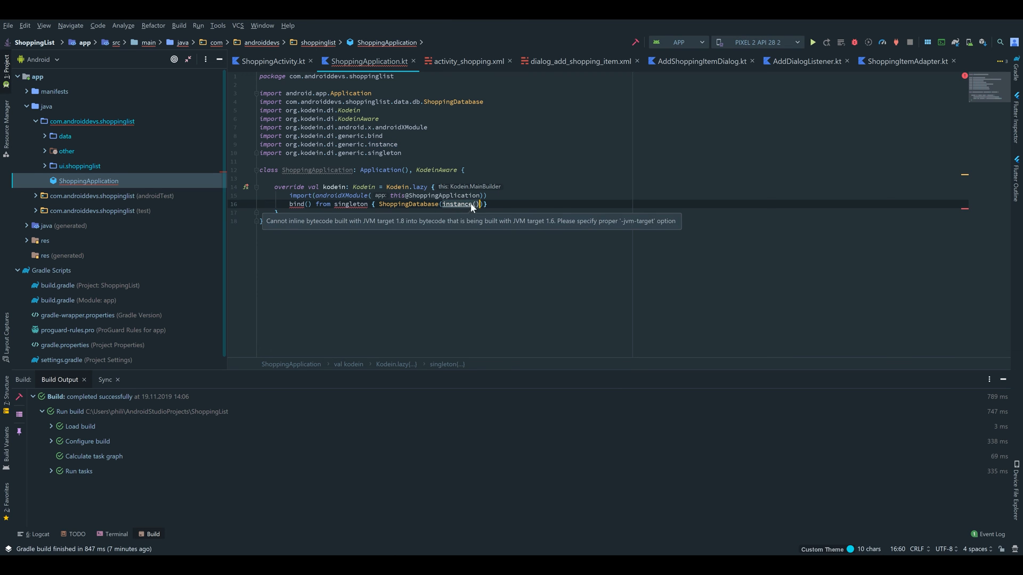
pyautogui.click(512, 205)
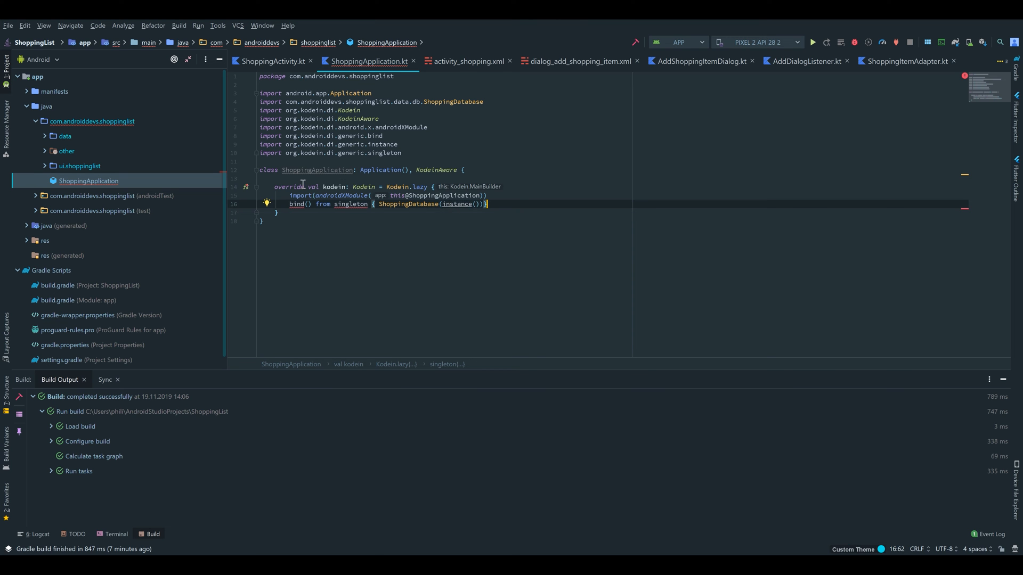
pyautogui.moveTo(437, 207)
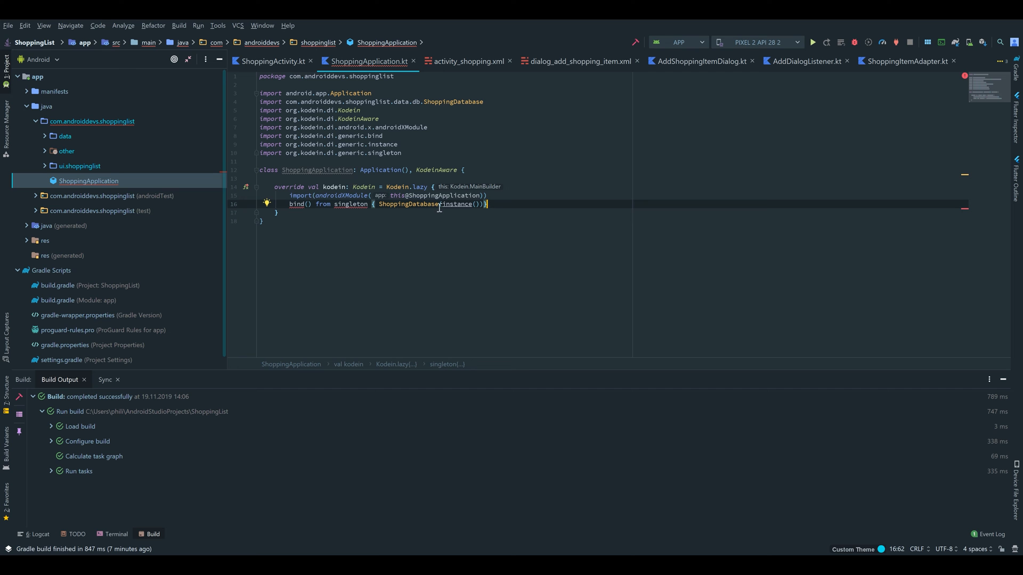
pyautogui.moveTo(457, 204)
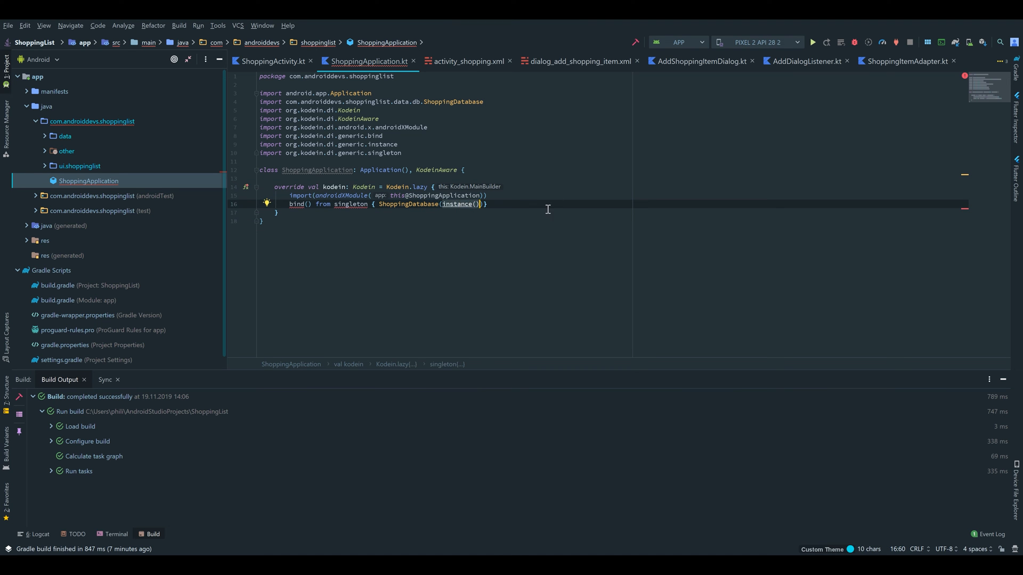
pyautogui.moveTo(406, 196)
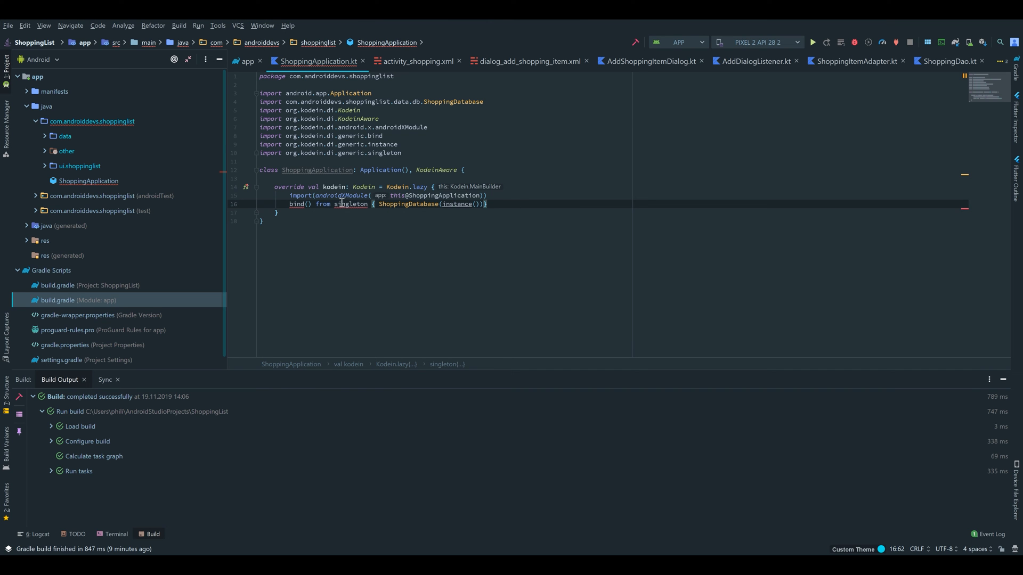
pyautogui.moveTo(349, 204)
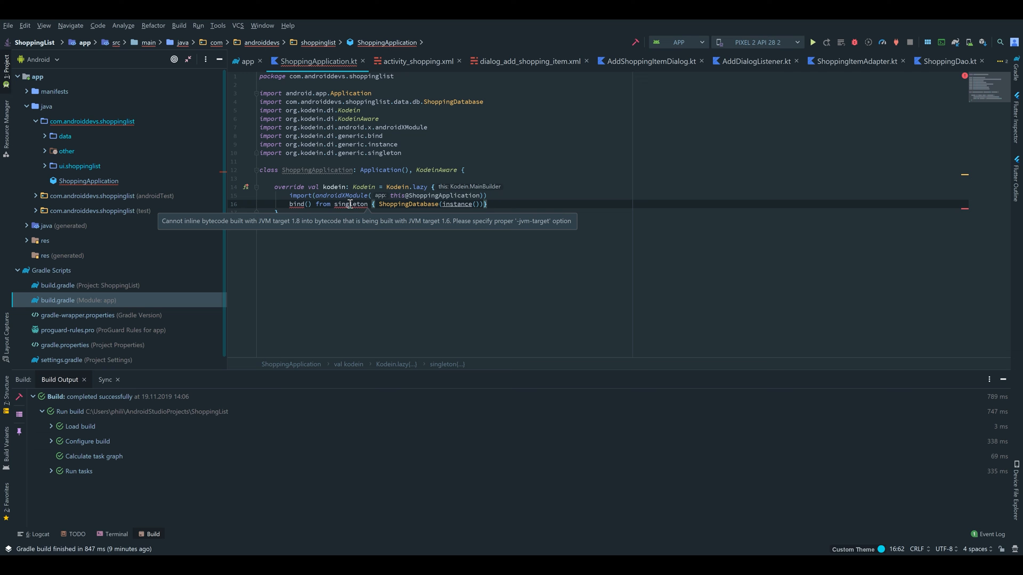
pyautogui.moveTo(288, 206)
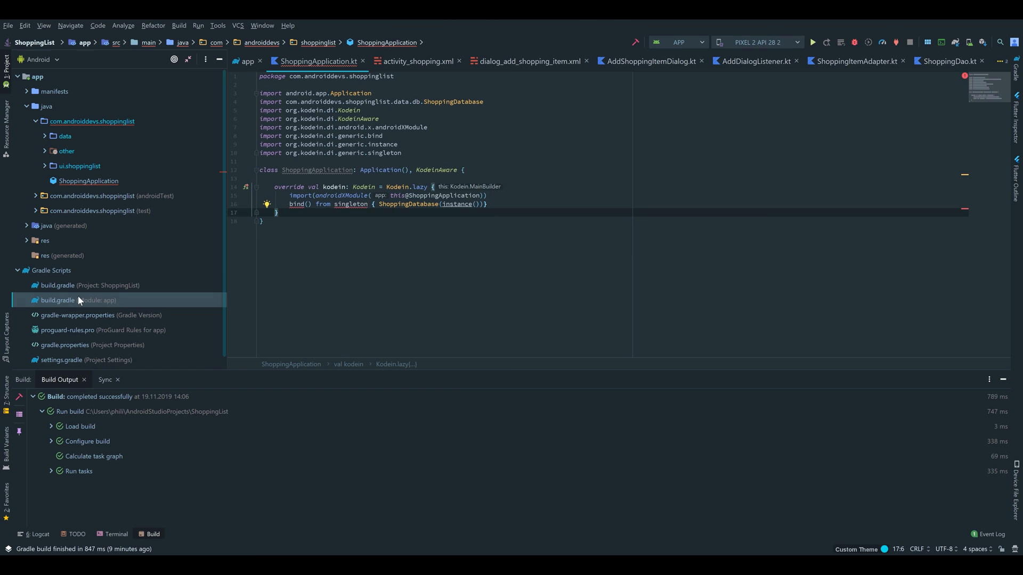
pyautogui.doubleClick(58, 300)
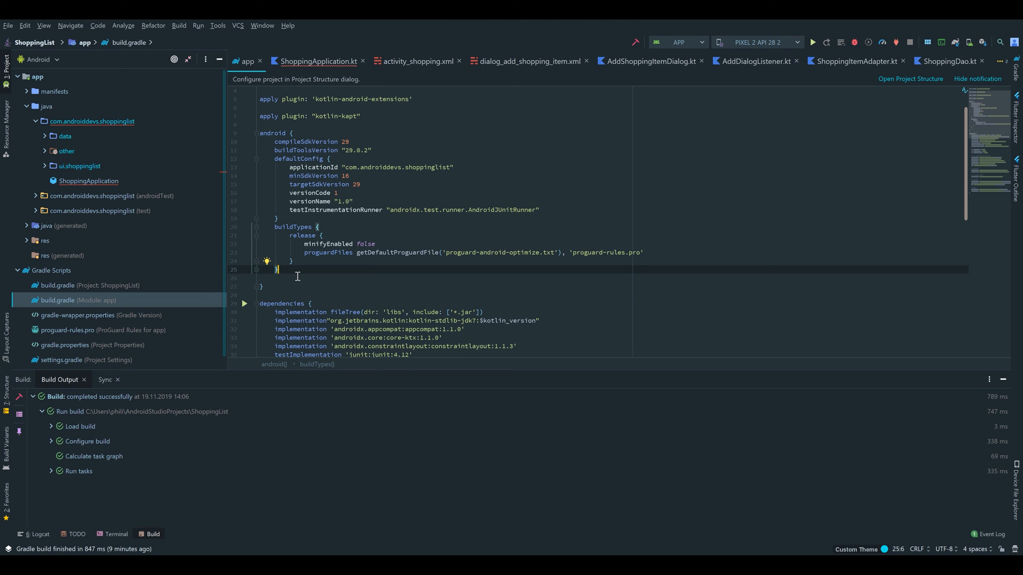
pyautogui.moveTo(307, 268)
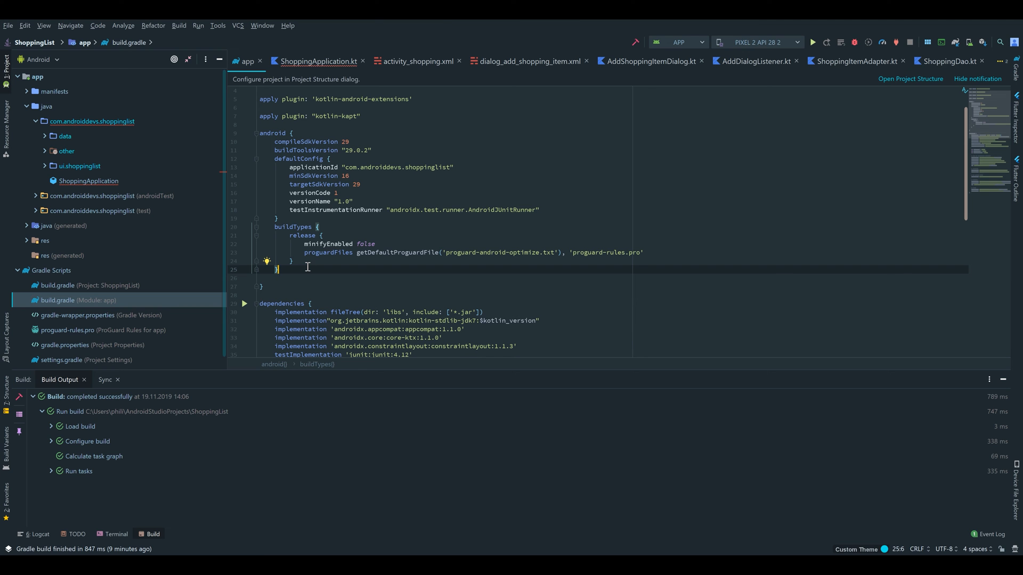
# Step: Add compileOptions with sourceCompatibility 1.8 and targetCompatibility 1.8 to the app build file
pyautogui.write('comp')
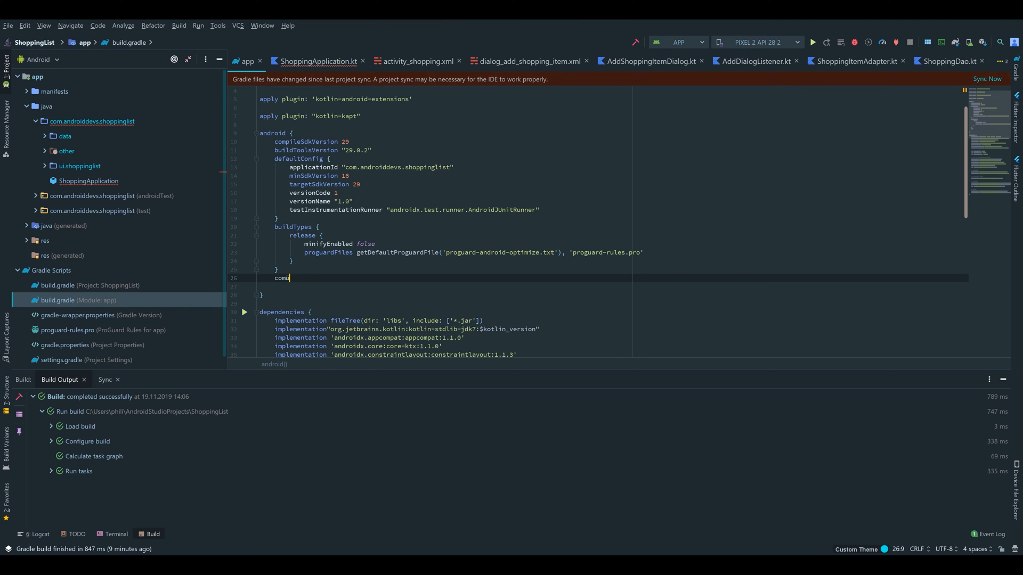
pyautogui.write('ileOPt')
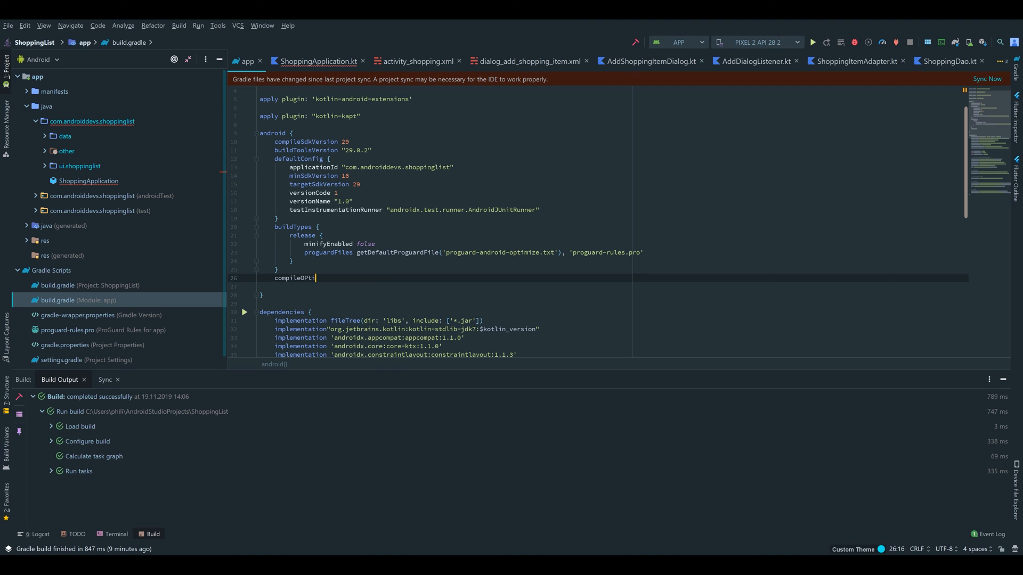
pyautogui.write('ions {}')
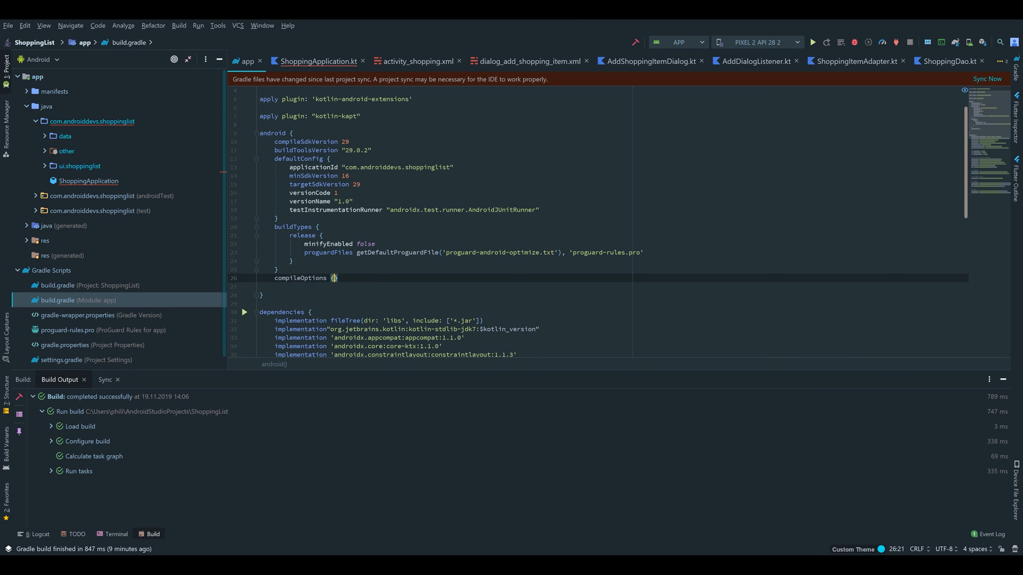
pyautogui.write('sourceCompatibility')
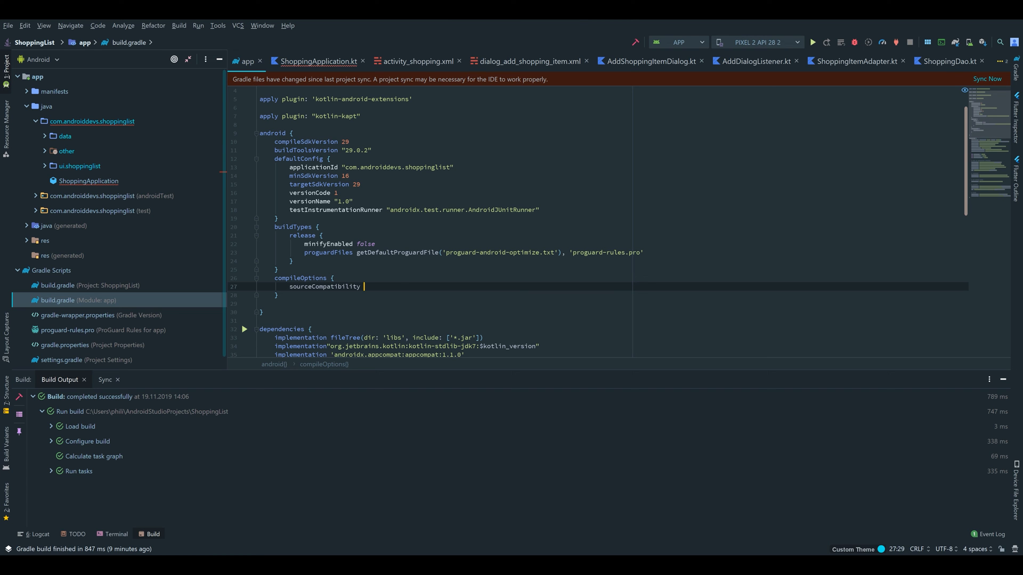
pyautogui.write('= 1.8')
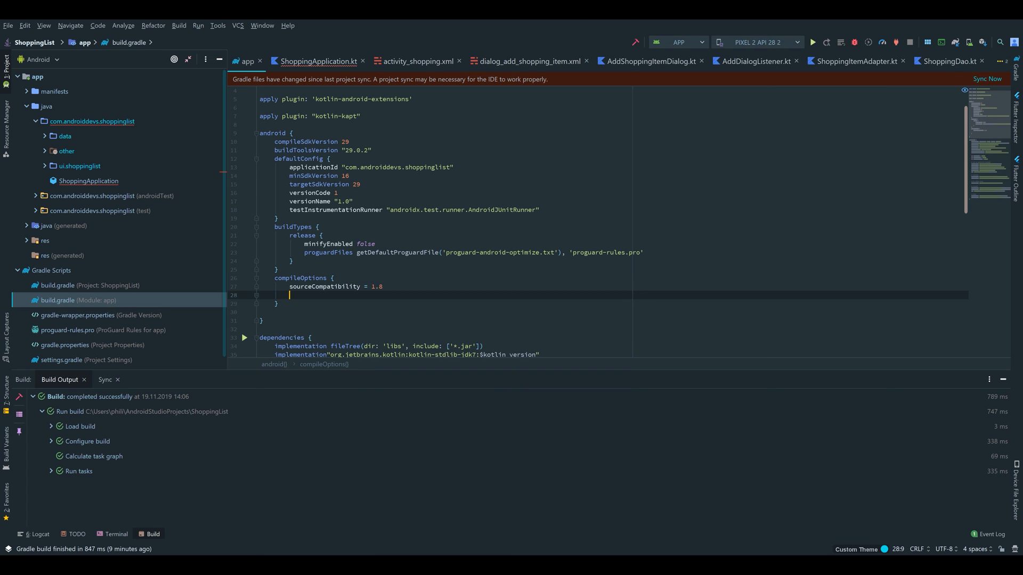
pyautogui.write('targetCompatibility = 1')
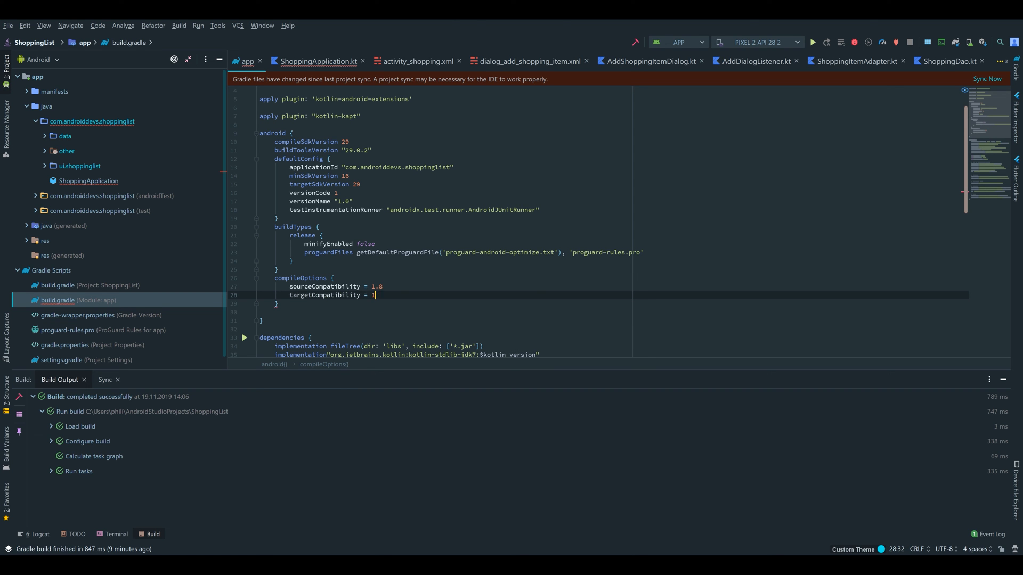
pyautogui.write('.8')
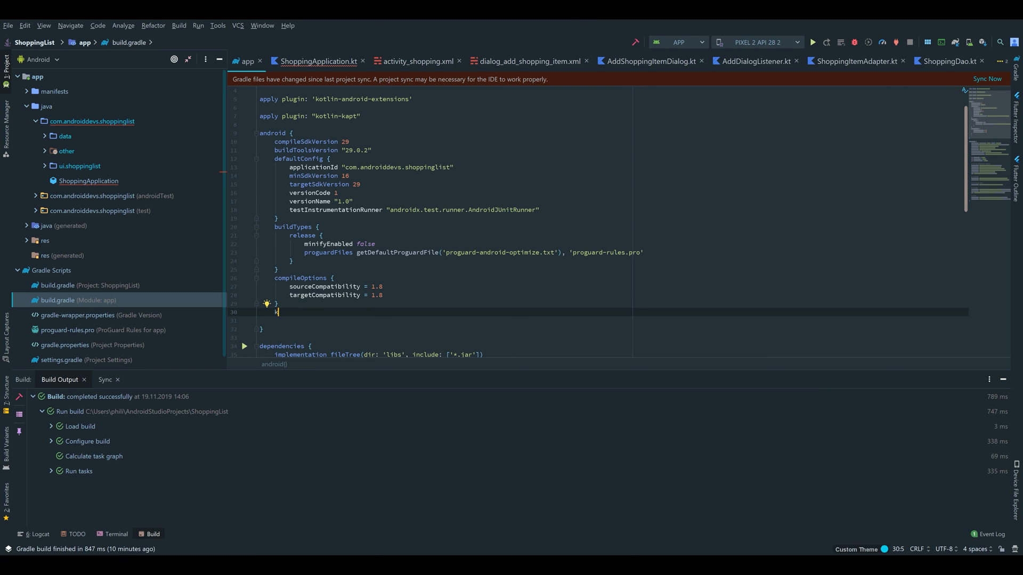
# Step: Add kotlinOptions { jvmTarget = "1.8" } and dismiss the stray context popup
pyautogui.write('kotlinOptions {')
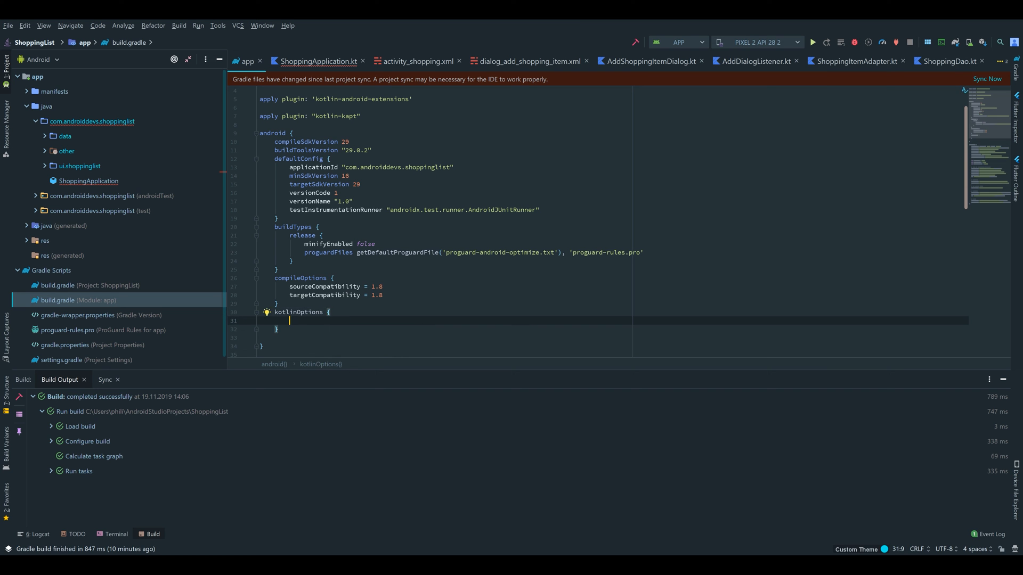
pyautogui.write('jvmTarget')
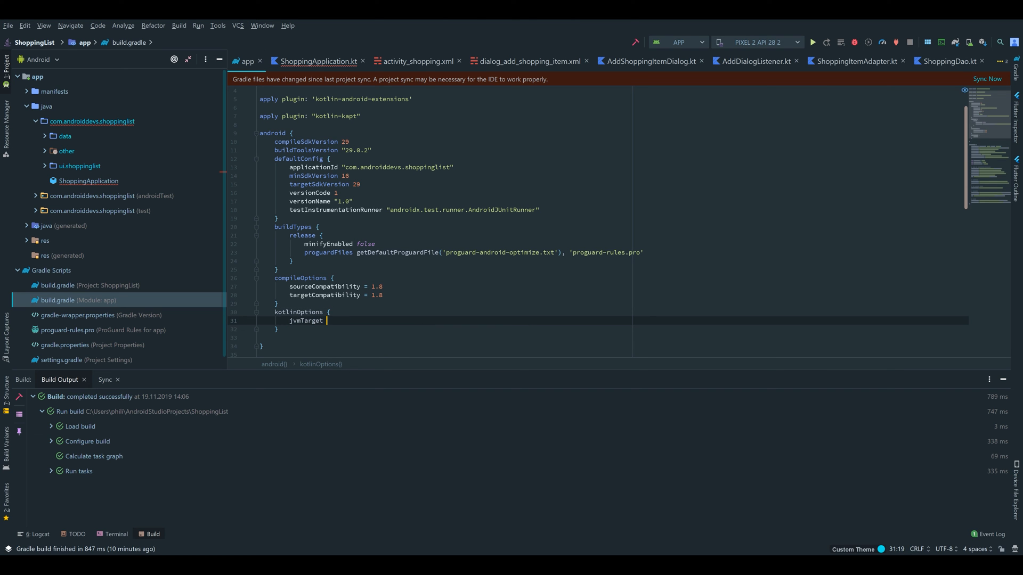
pyautogui.write('= "1"')
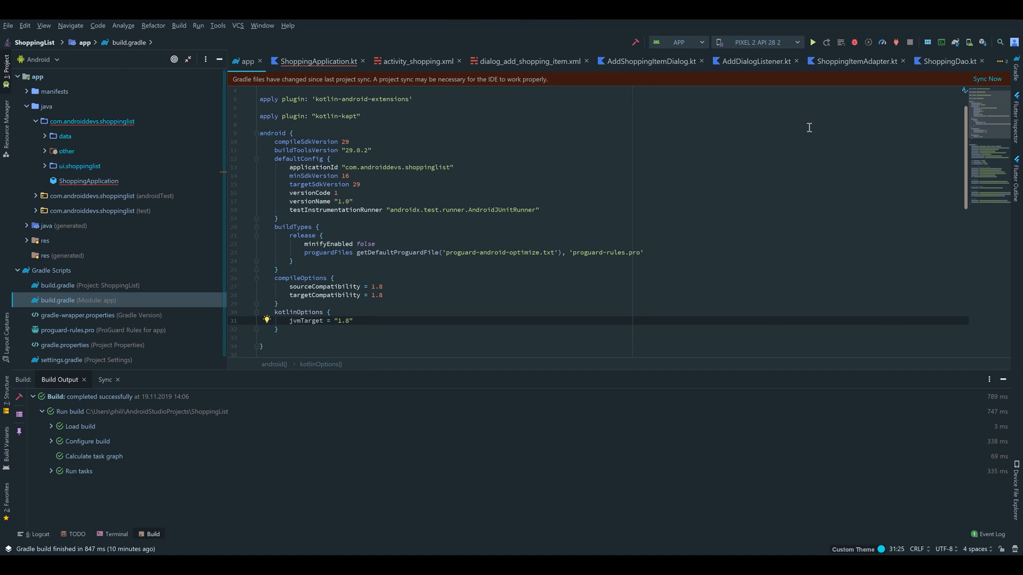
pyautogui.rightClick(644, 160)
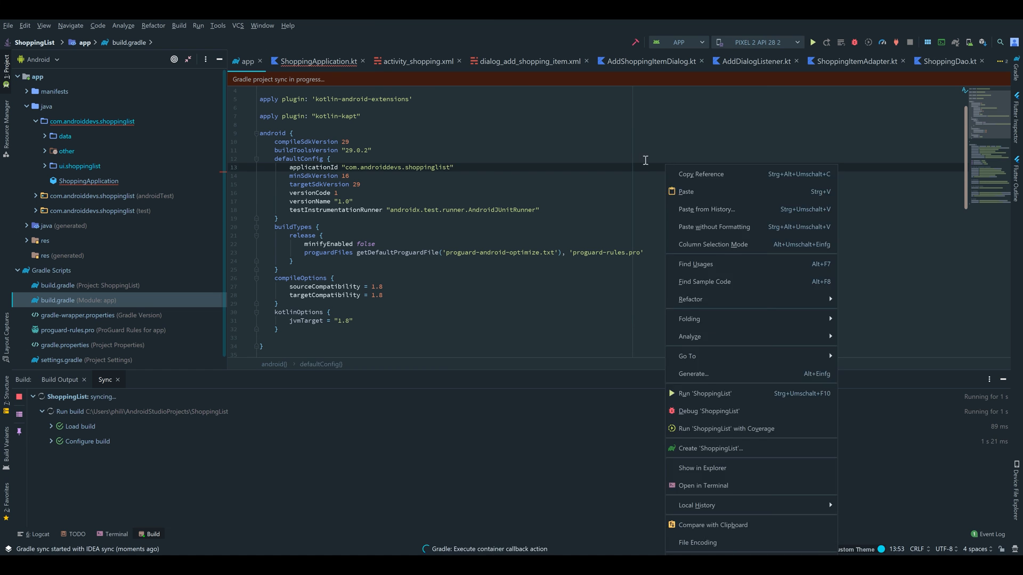
pyautogui.click(411, 149)
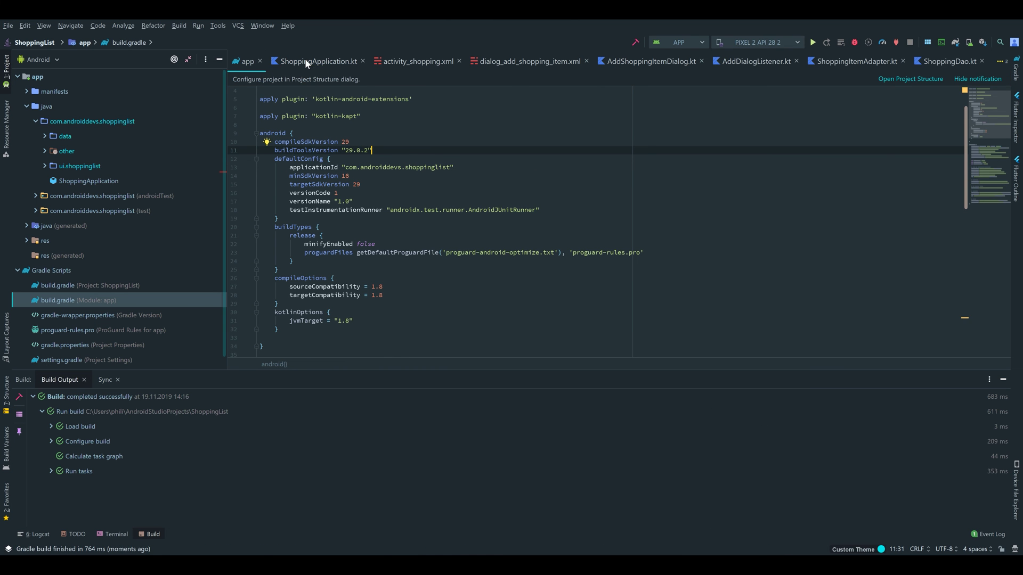
# Step: Back in ShoppingApplication, add bind() from singleton { ShoppingRepository(instance()) } with its import
pyautogui.click(318, 60)
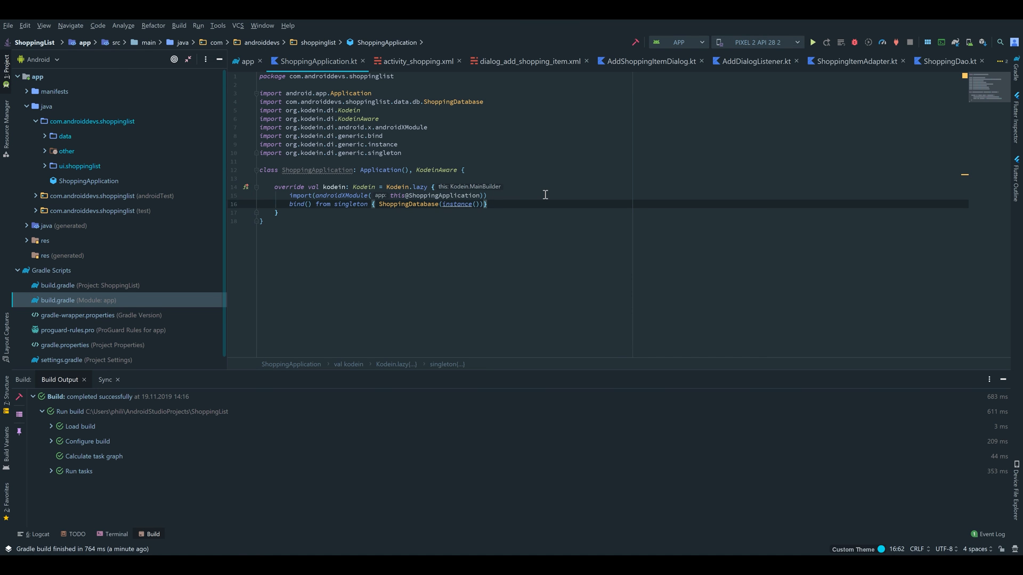
pyautogui.press('Return')
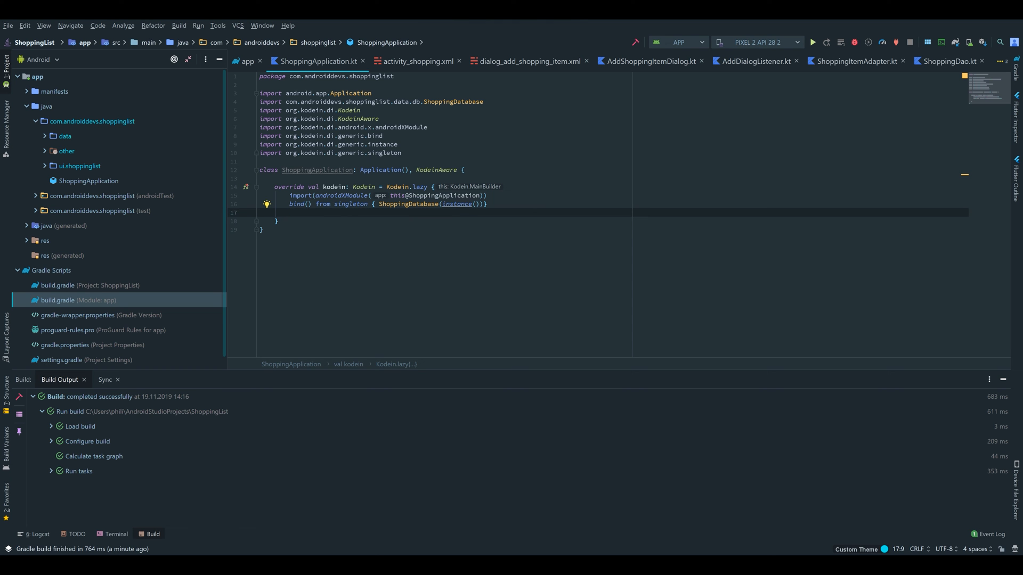
pyautogui.write('bind() from singleton')
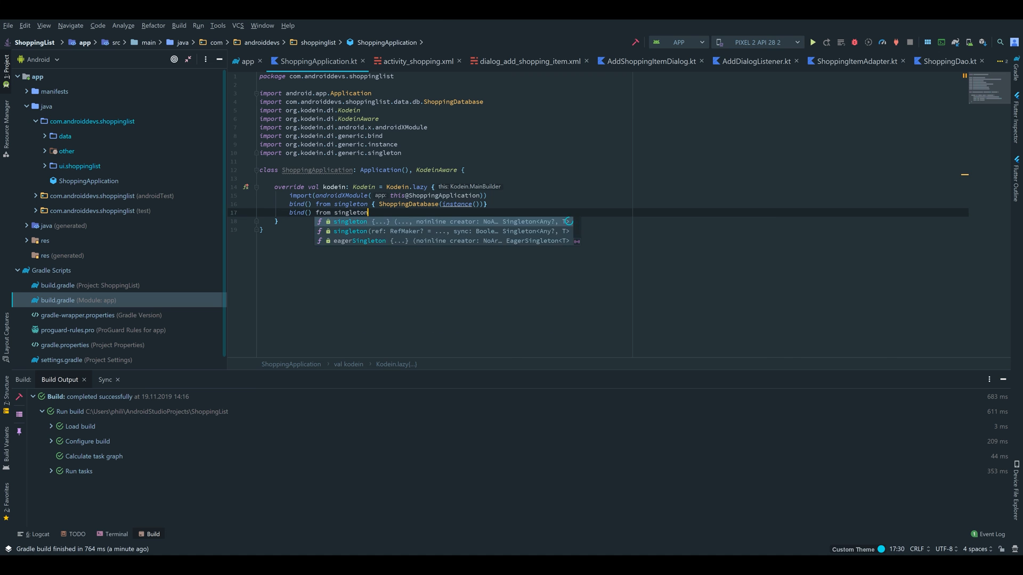
pyautogui.click(351, 222)
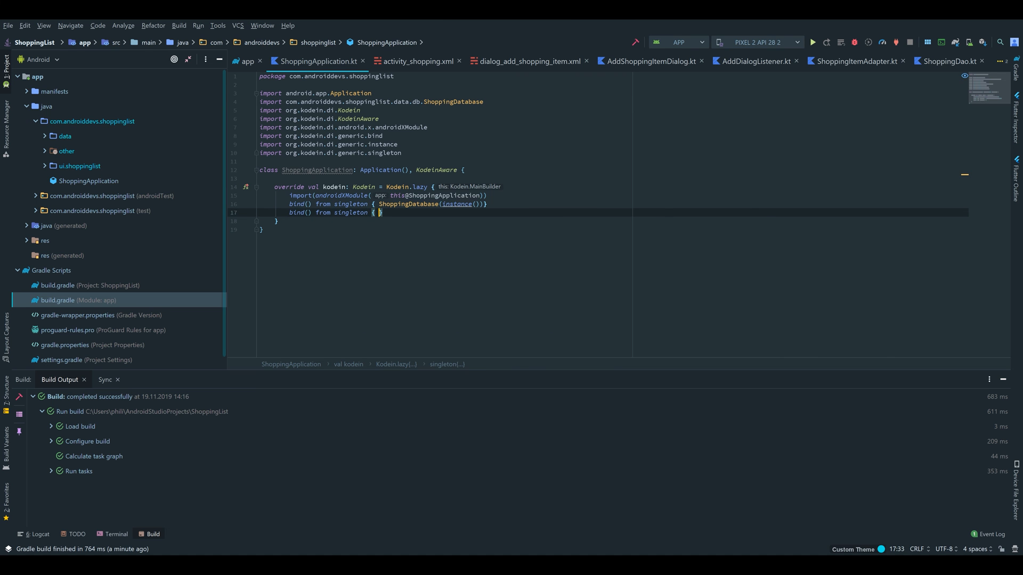
pyautogui.write('ShoppingRepository(')
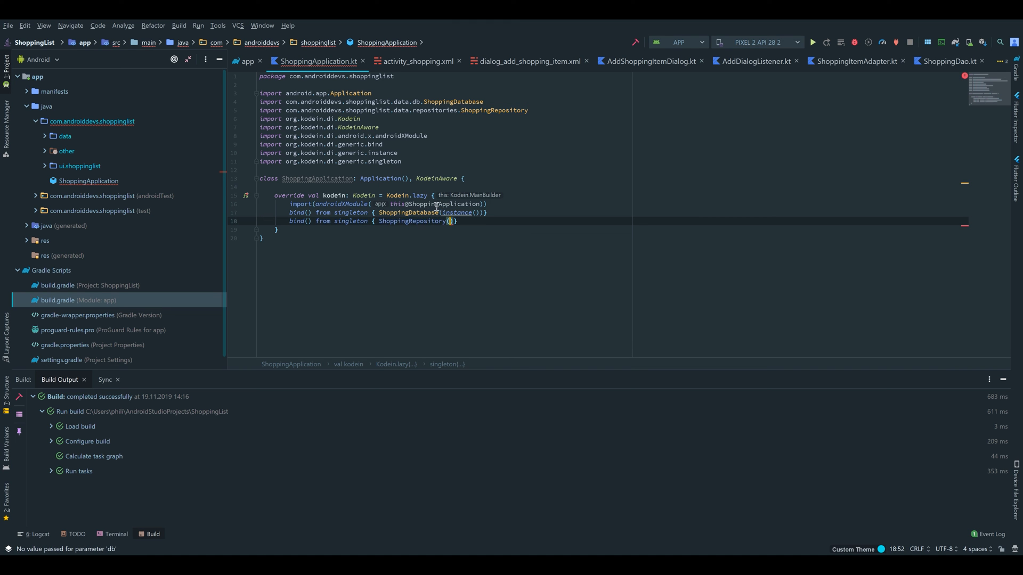
pyautogui.write('instance(')
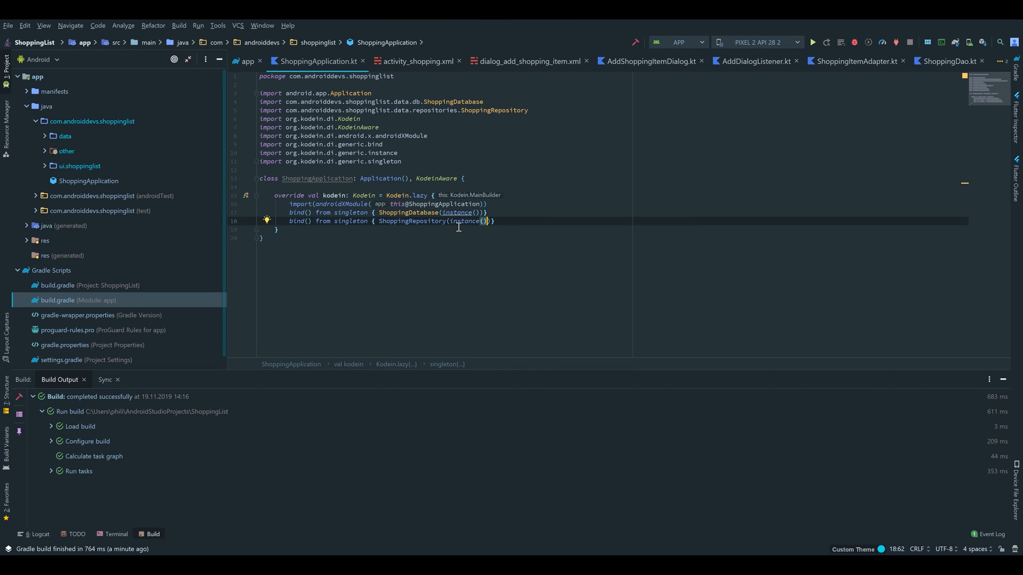
pyautogui.moveTo(486, 234)
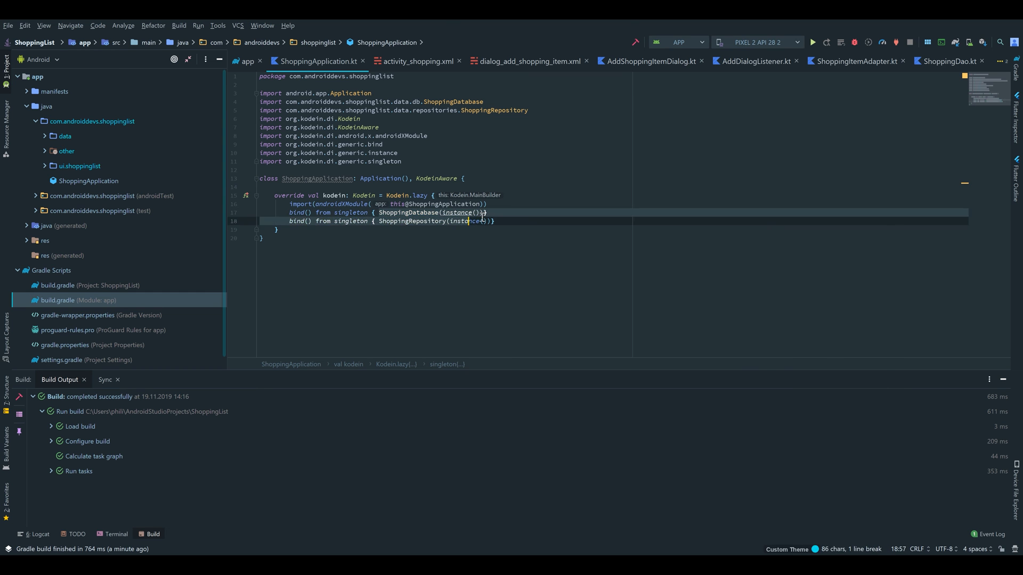
pyautogui.click(345, 212)
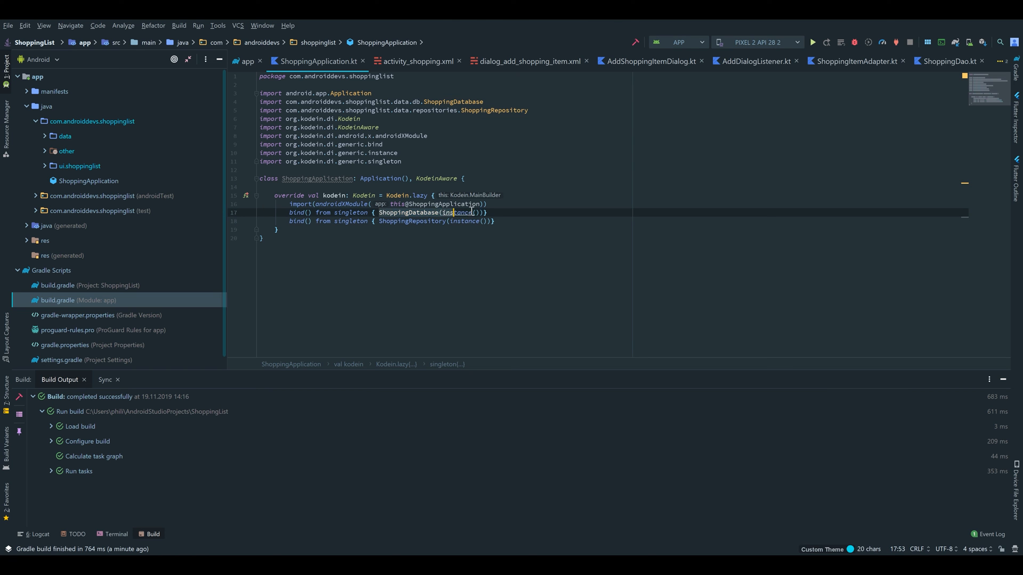
pyautogui.click(487, 220)
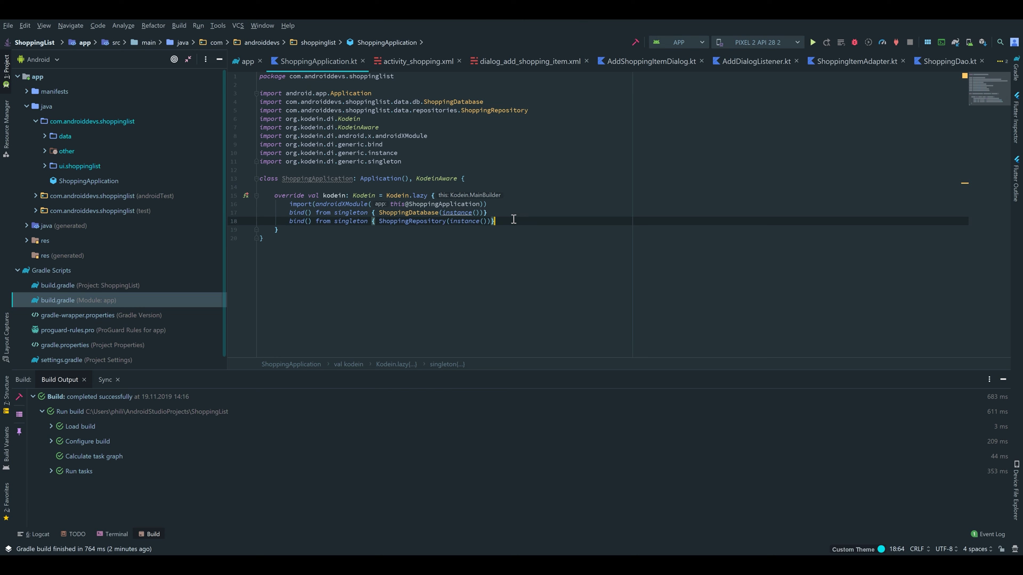
# Step: Add bind() from provider { ShoppingViewModelFactory(instance()) } with provider and factory imports
pyautogui.press('Return')
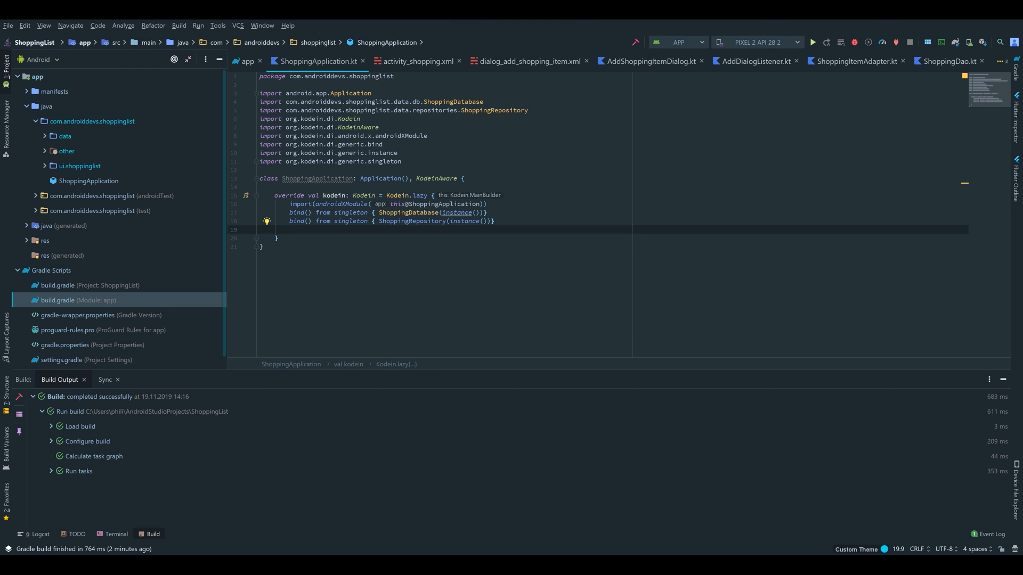
pyautogui.write('b')
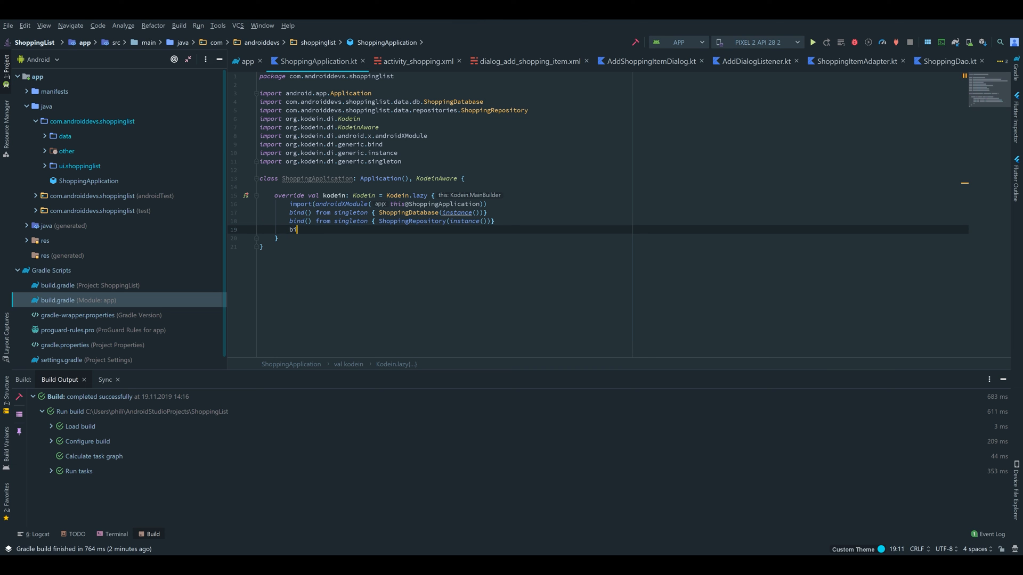
pyautogui.write('ind()')
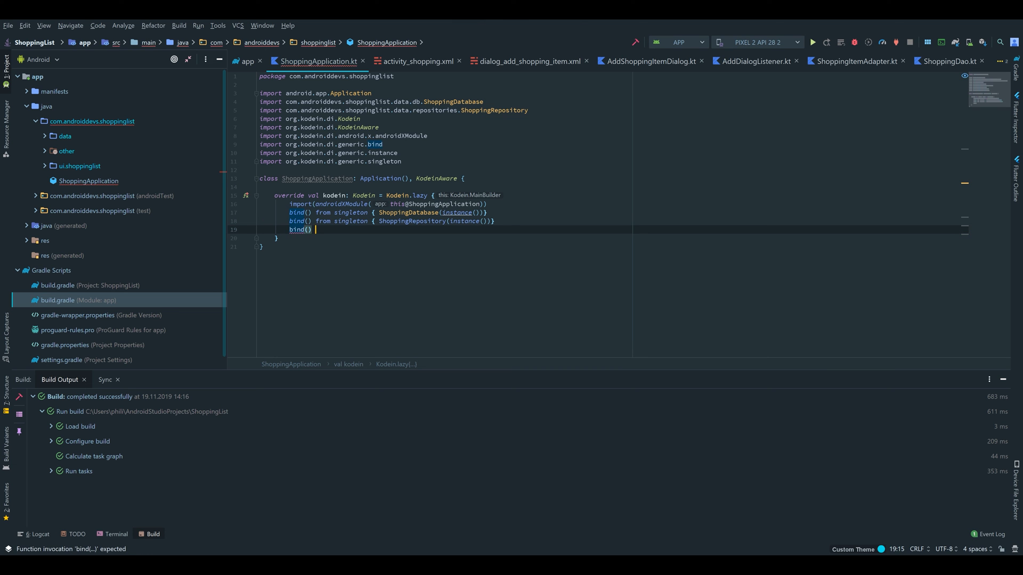
pyautogui.write('from_provider')
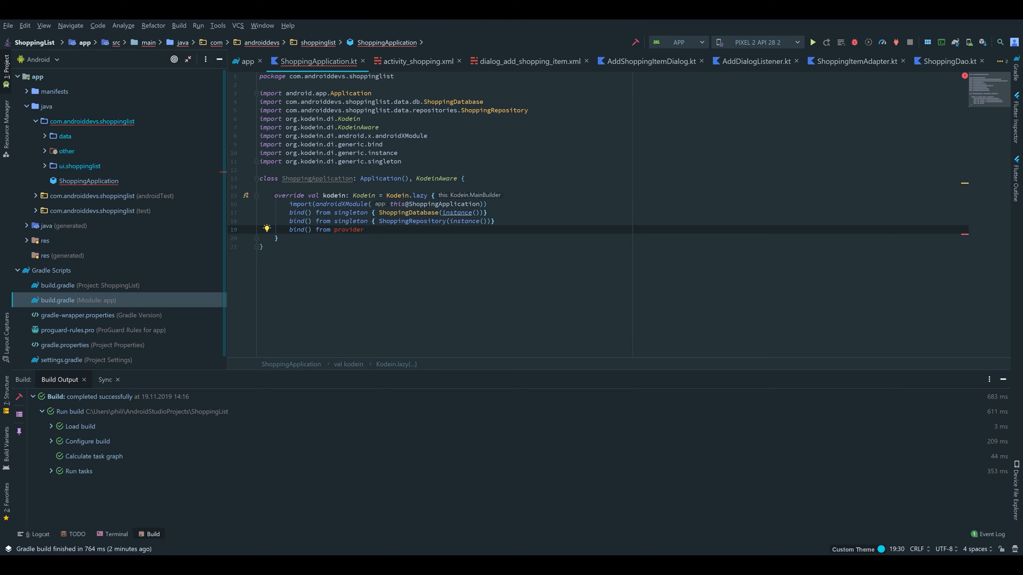
pyautogui.click(266, 228)
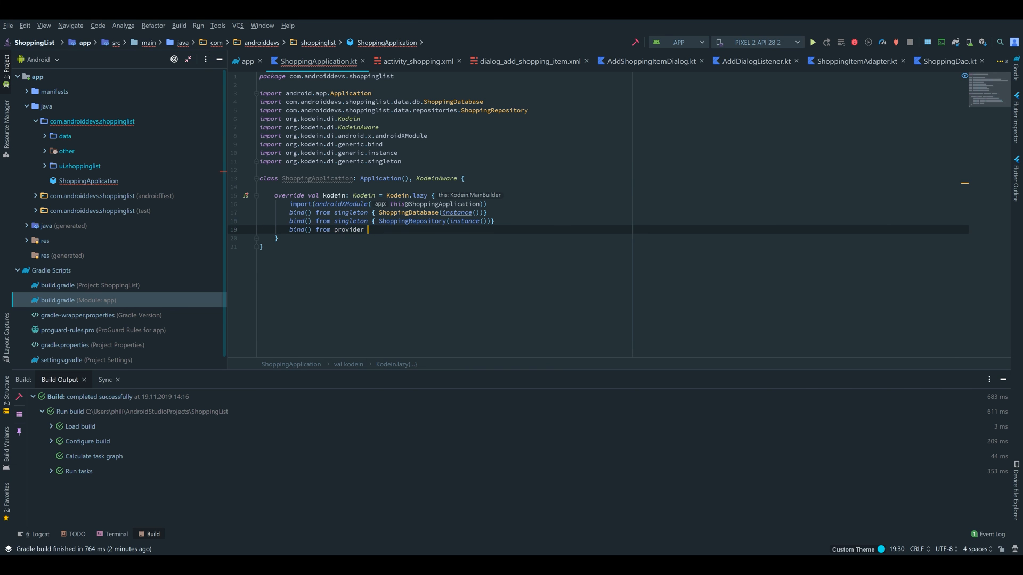
pyautogui.write('{')
pyautogui.write('ShoppingViewMo')
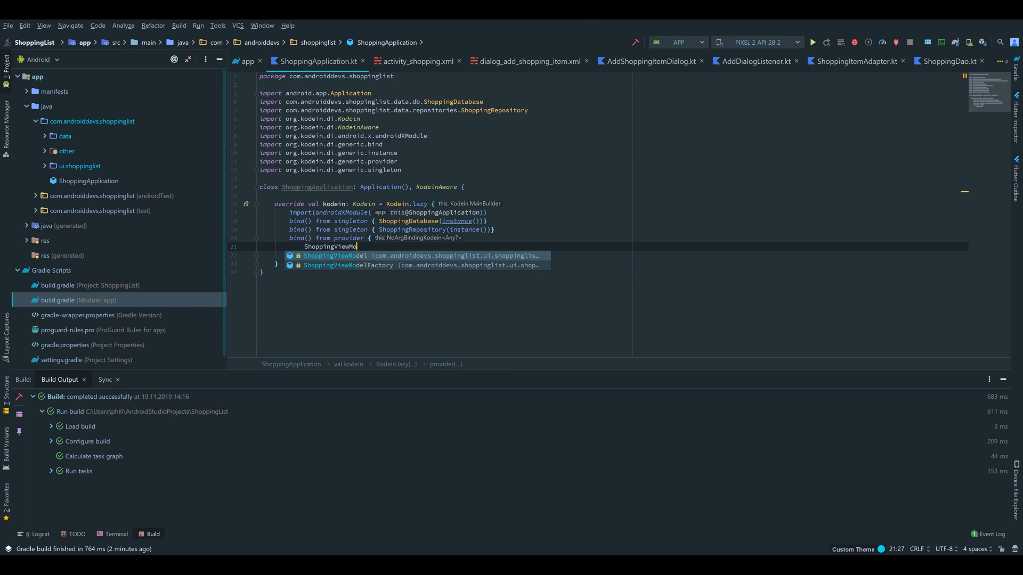
pyautogui.click(347, 266)
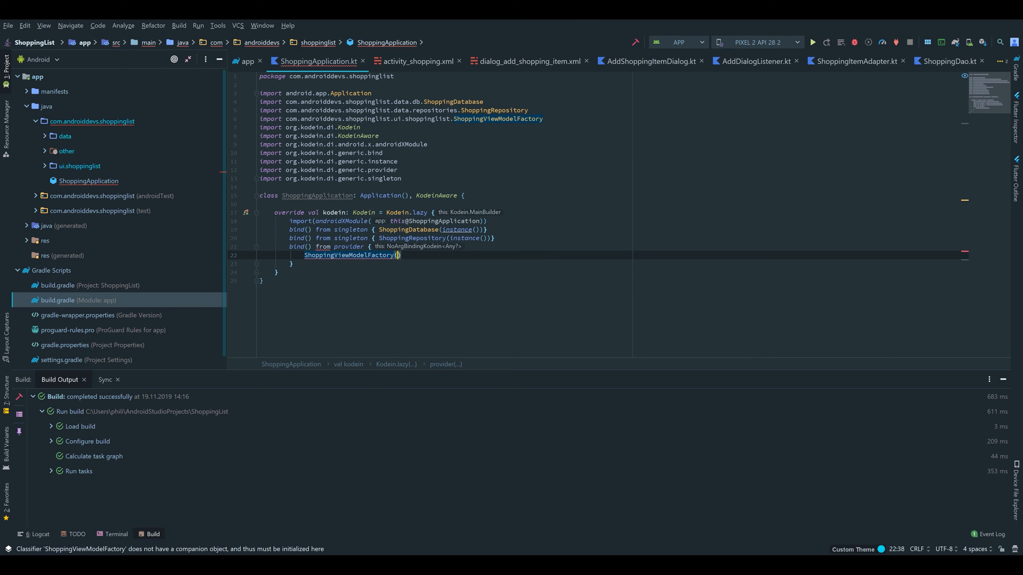
pyautogui.moveTo(427, 246)
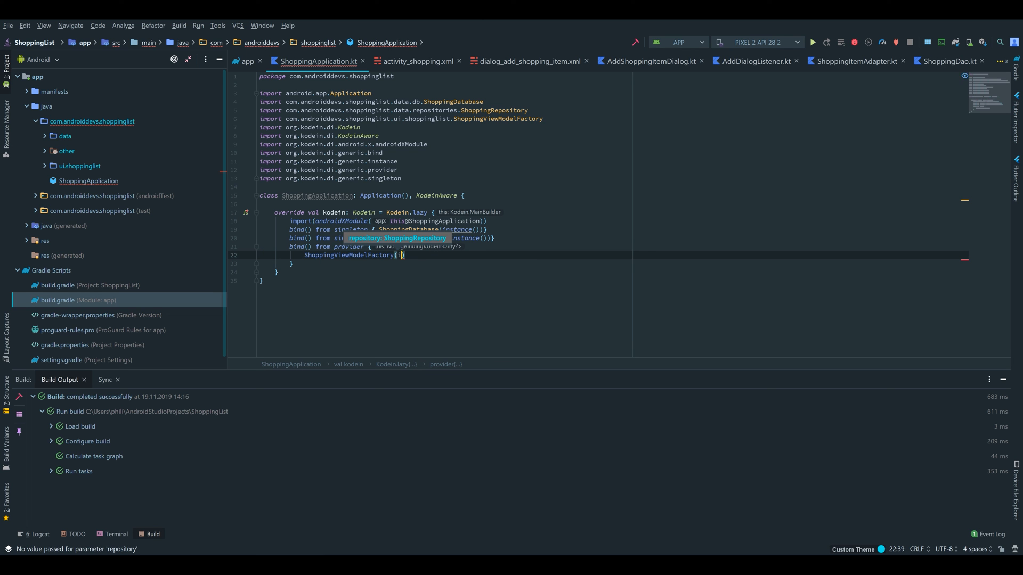
pyautogui.write('instance(')
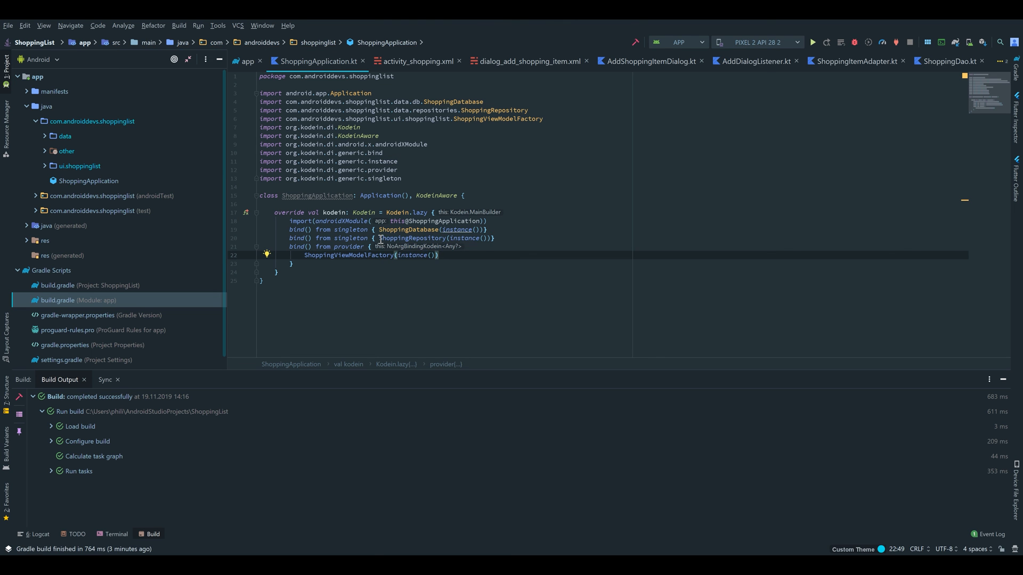
pyautogui.click(473, 255)
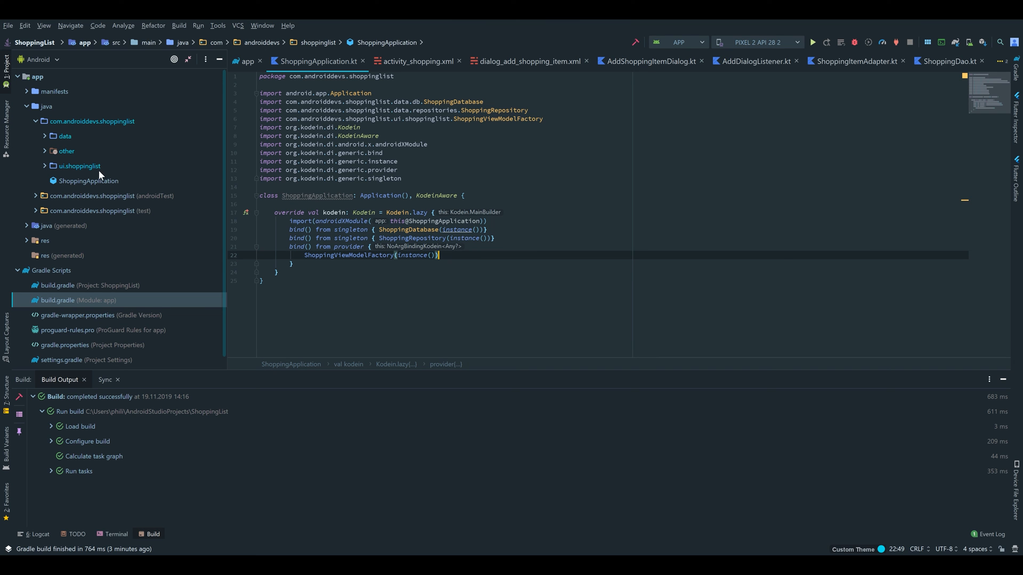
# Step: Open ShoppingActivity from ui.shoppinglist and add KodeinAware to its class header
pyautogui.click(78, 167)
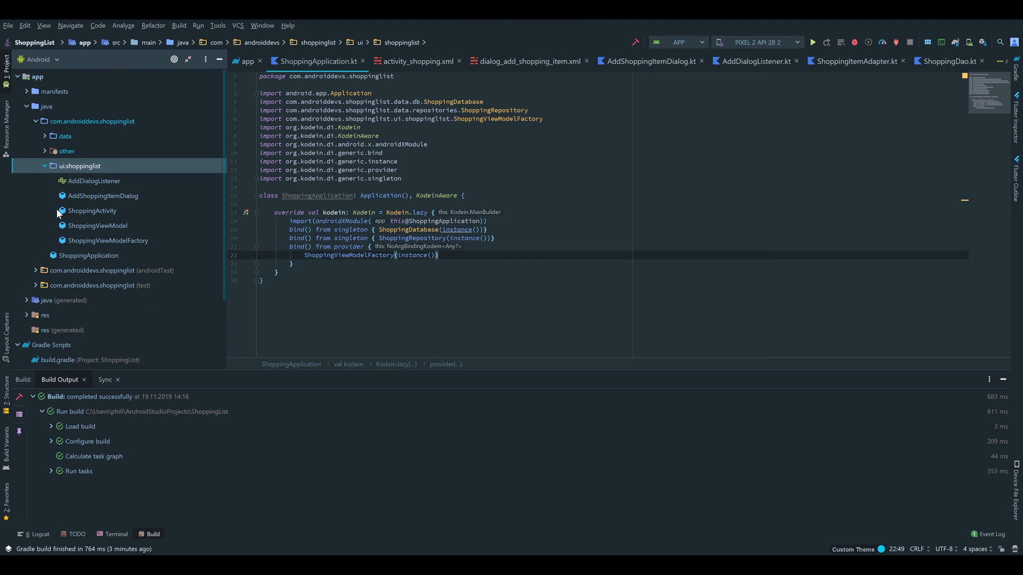
pyautogui.click(92, 211)
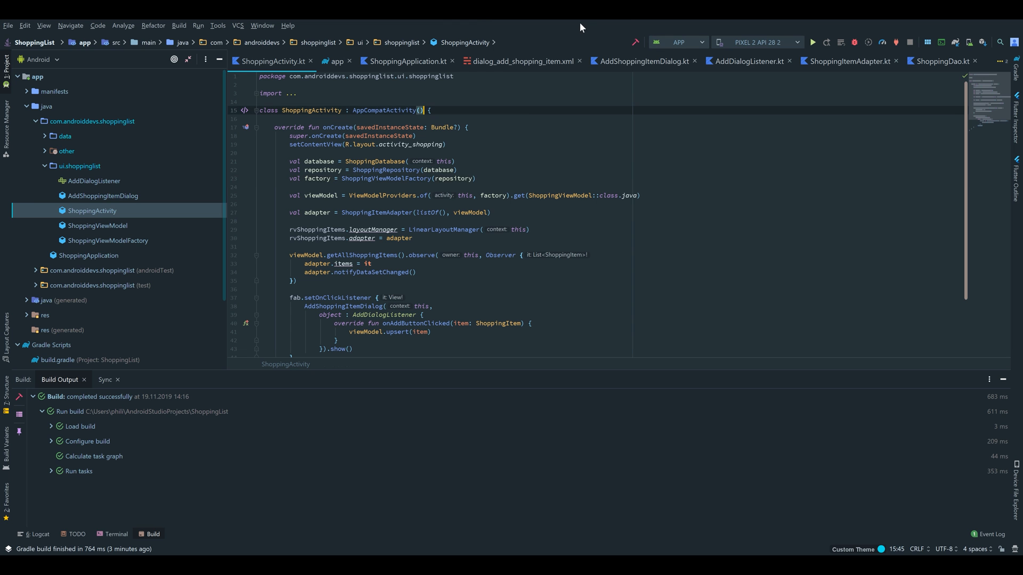
pyautogui.write('KodeinAware')
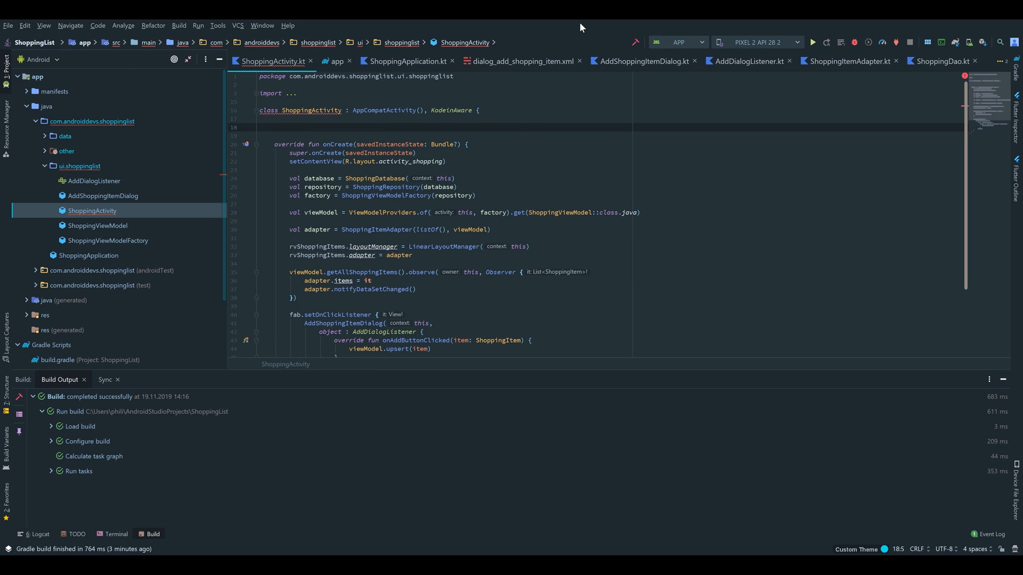
# Step: Write override val kodein by kodein() and import org.kodein.di.android.kodein
pyautogui.write('override val kodein')
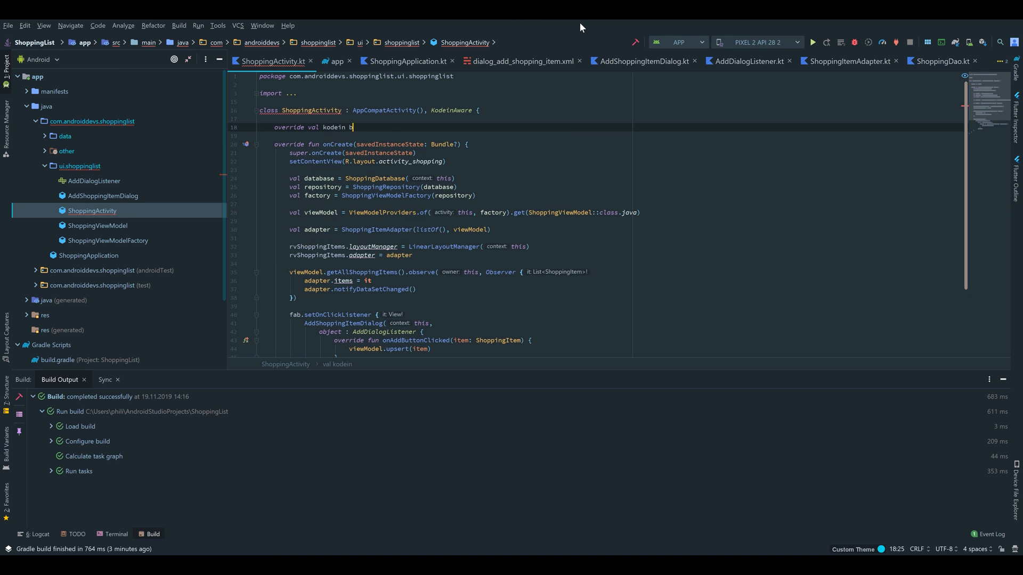
pyautogui.write('by kodein()')
pyautogui.write('import org.kodei')
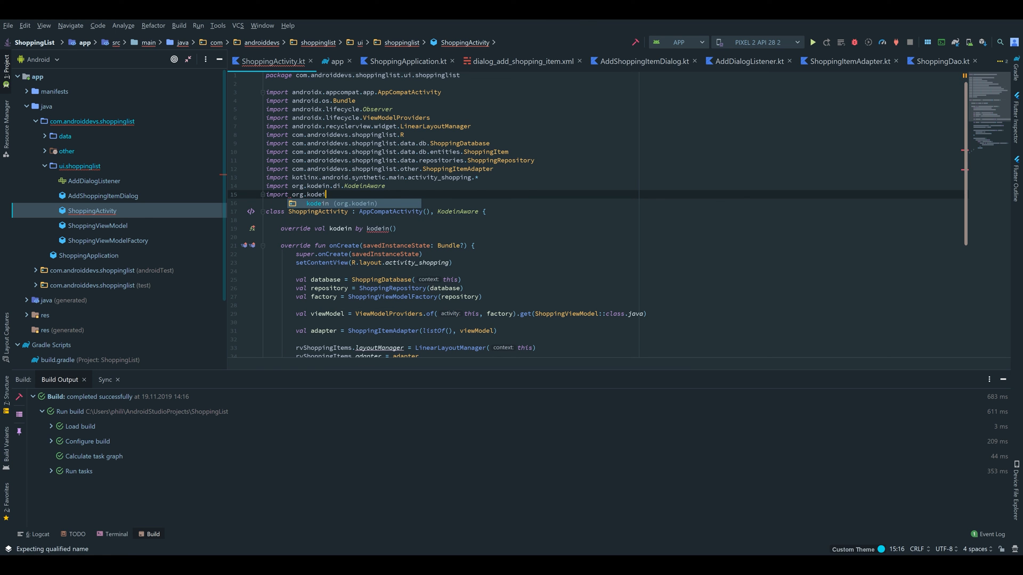
pyautogui.write('.di.')
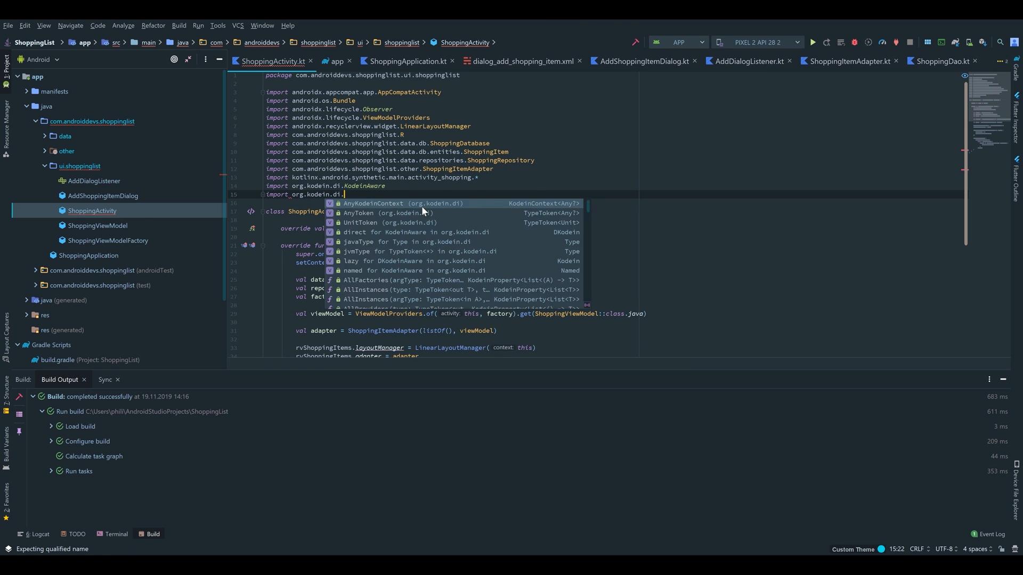
pyautogui.write('android.kodein')
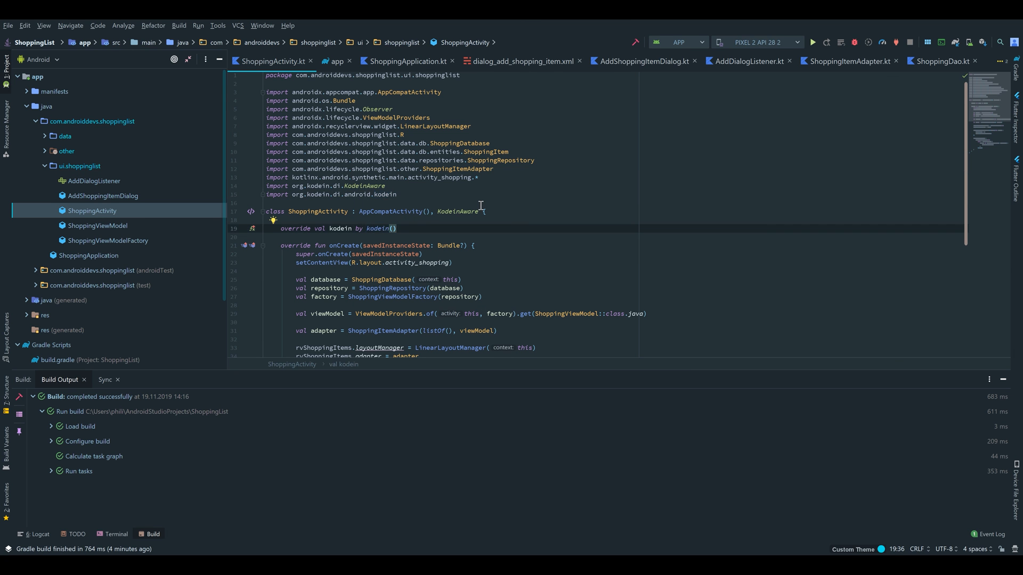
# Step: Declare private val factory: ShoppingViewModelFactory by instance() in ShoppingActivity, replacing the manual creation
pyautogui.write('pri')
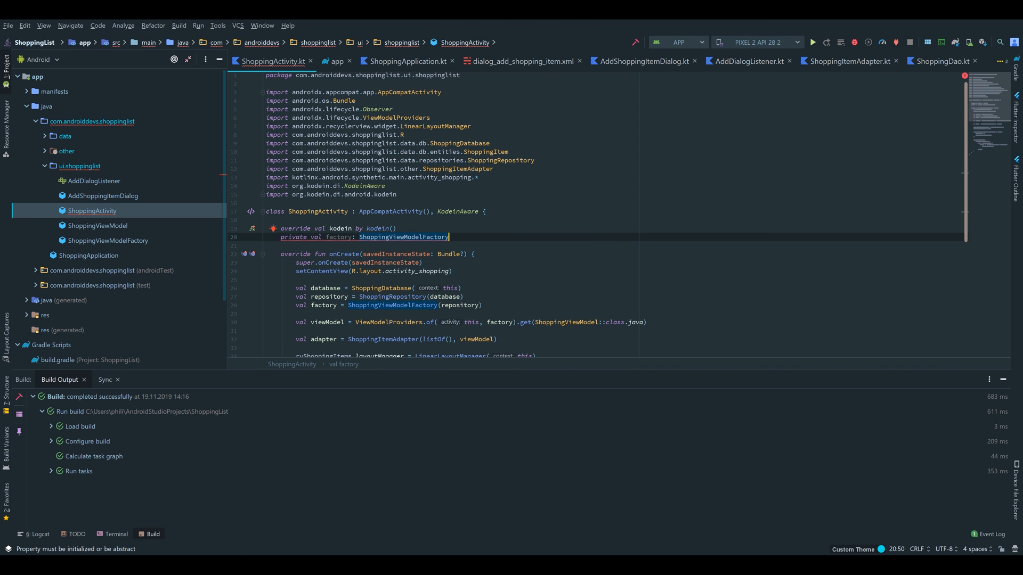
pyautogui.write('by i')
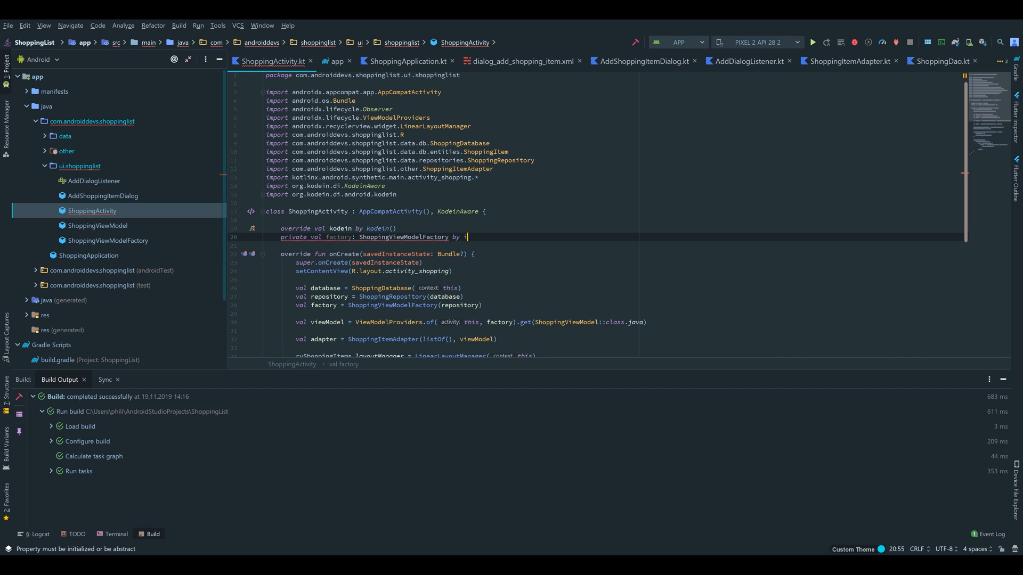
pyautogui.write('instance()')
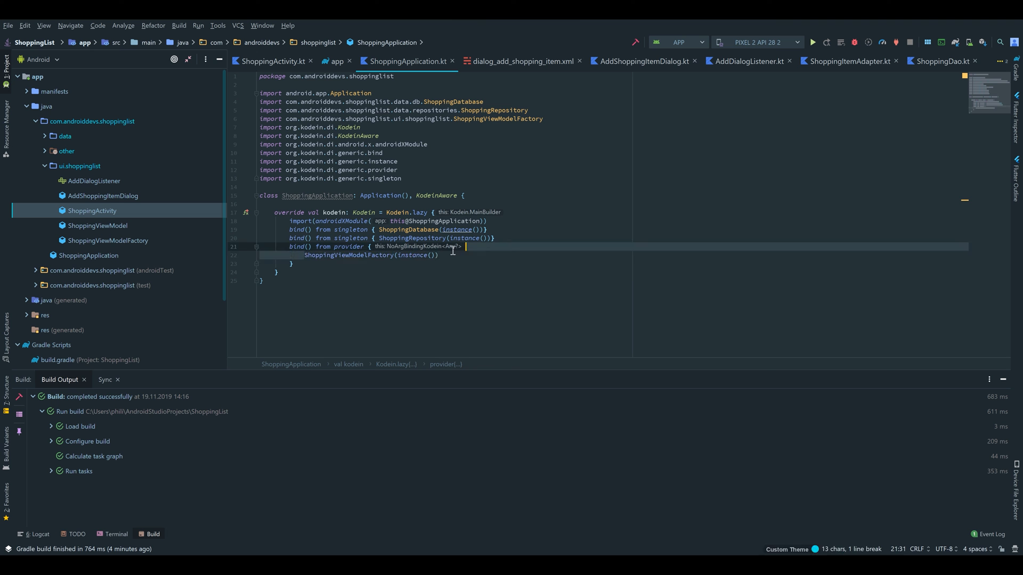
pyautogui.click(272, 60)
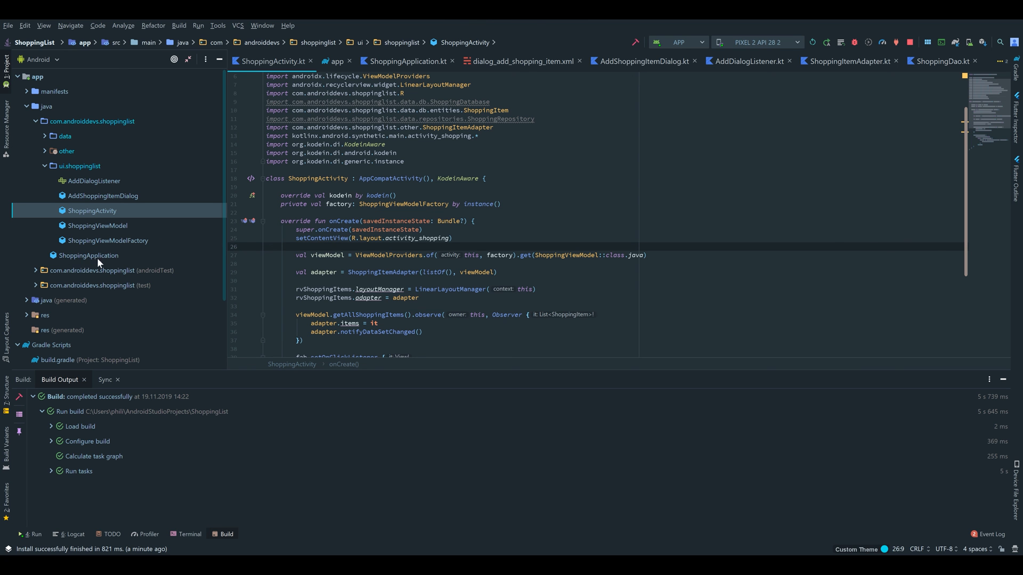
pyautogui.moveTo(58, 95)
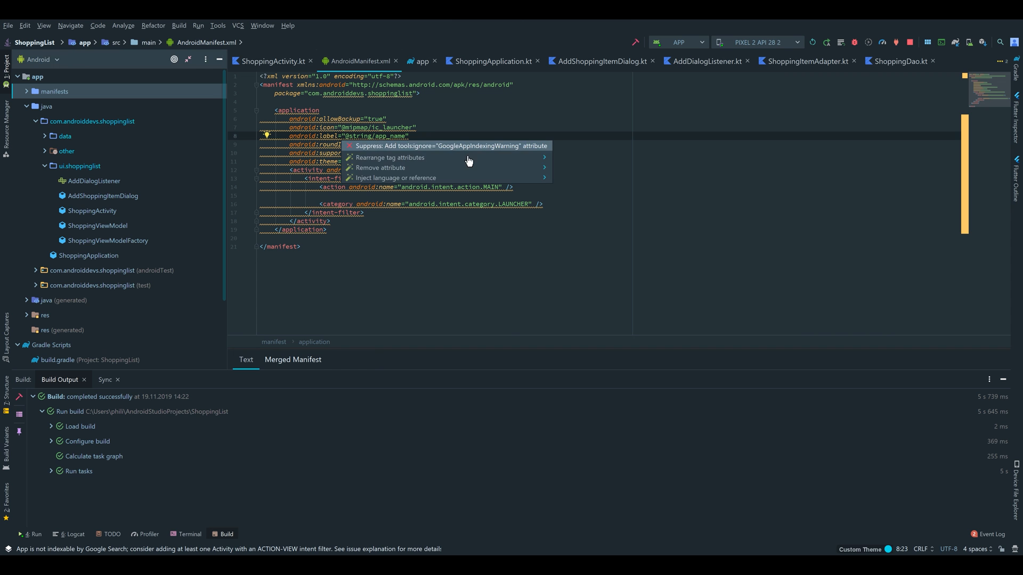
# Step: Add tools:ignore via the quick fix and android:name=".ShoppingApplication" to the application tag
pyautogui.click(449, 146)
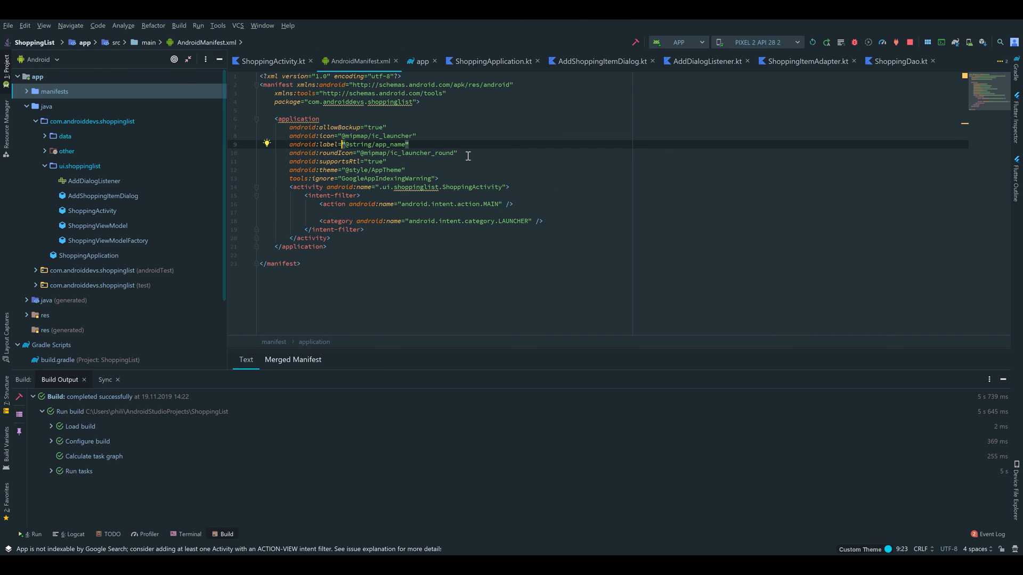
pyautogui.moveTo(375, 181)
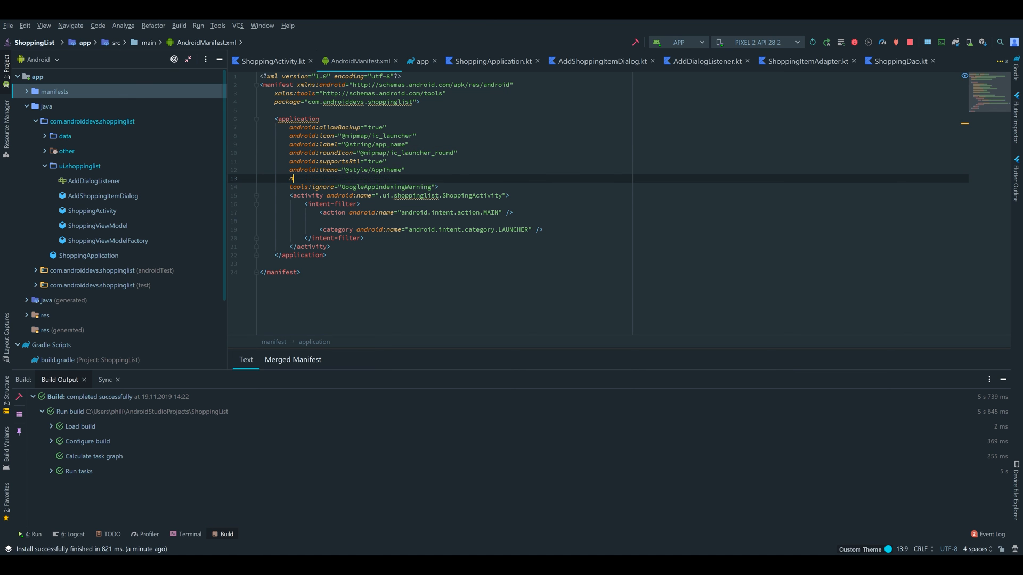
pyautogui.write('android:name=".ShoppingApplication')
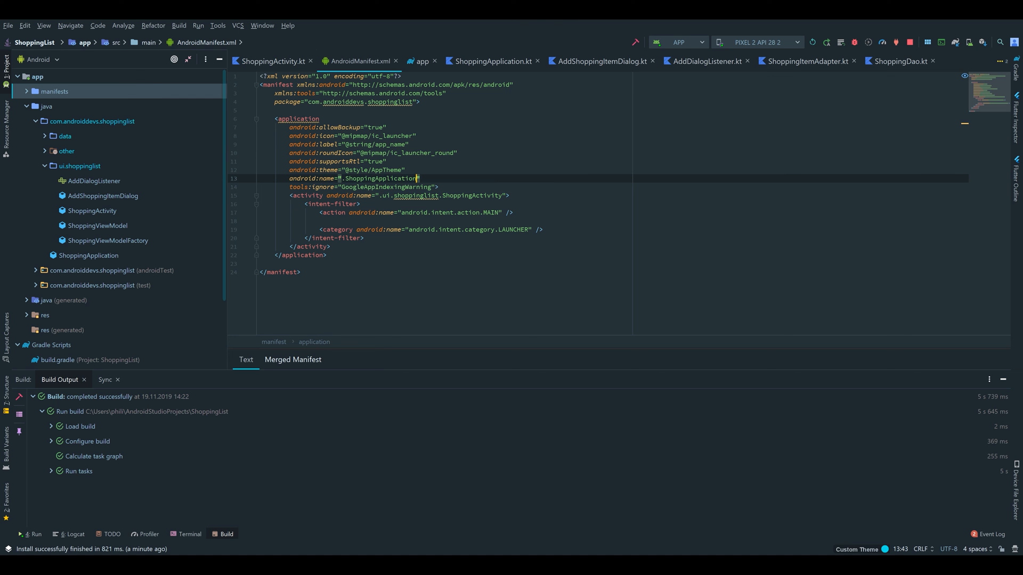
pyautogui.click(269, 60)
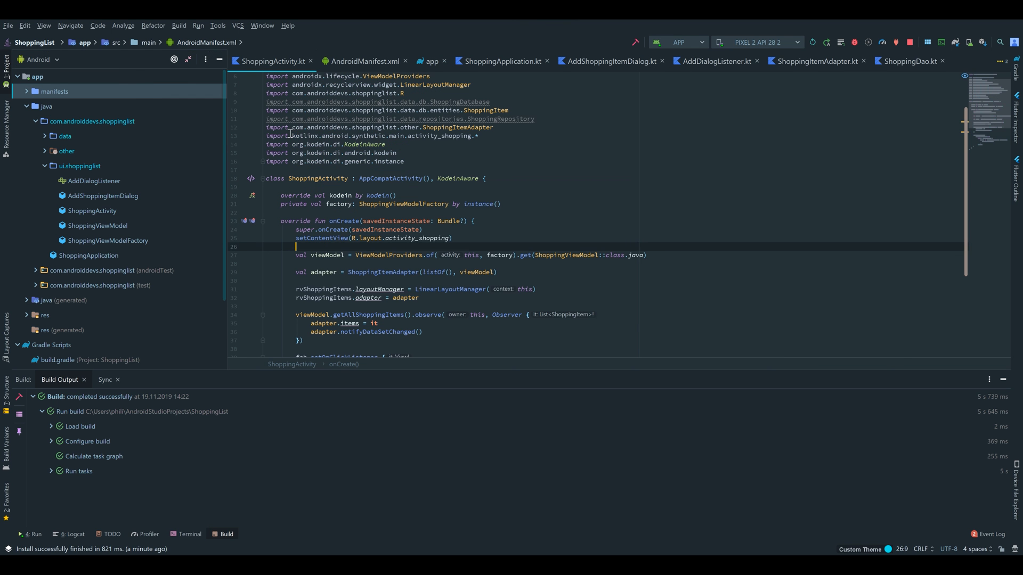
# Step: Launch the rebuilt ShoppingList app on the Pixel 2 emulator
pyautogui.scroll(-3)
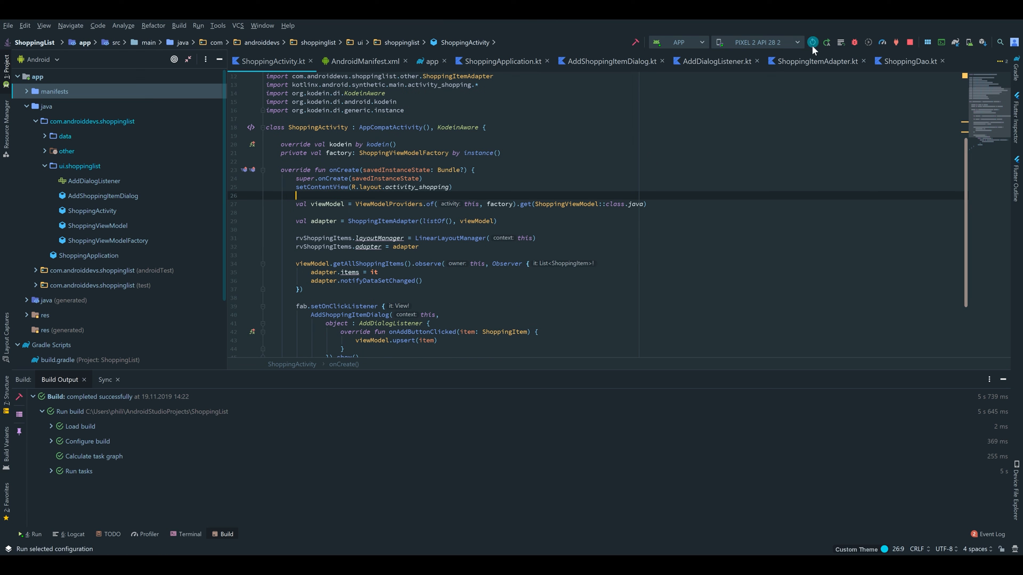
pyautogui.click(812, 42)
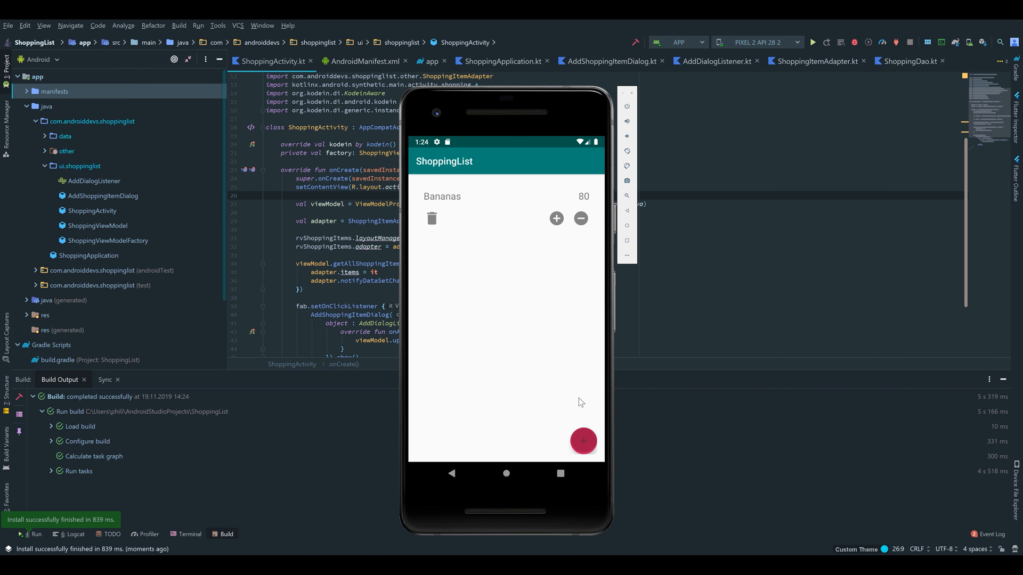
# Step: Add an Apples item with amount 12 to the list, then remove it again
pyautogui.click(583, 441)
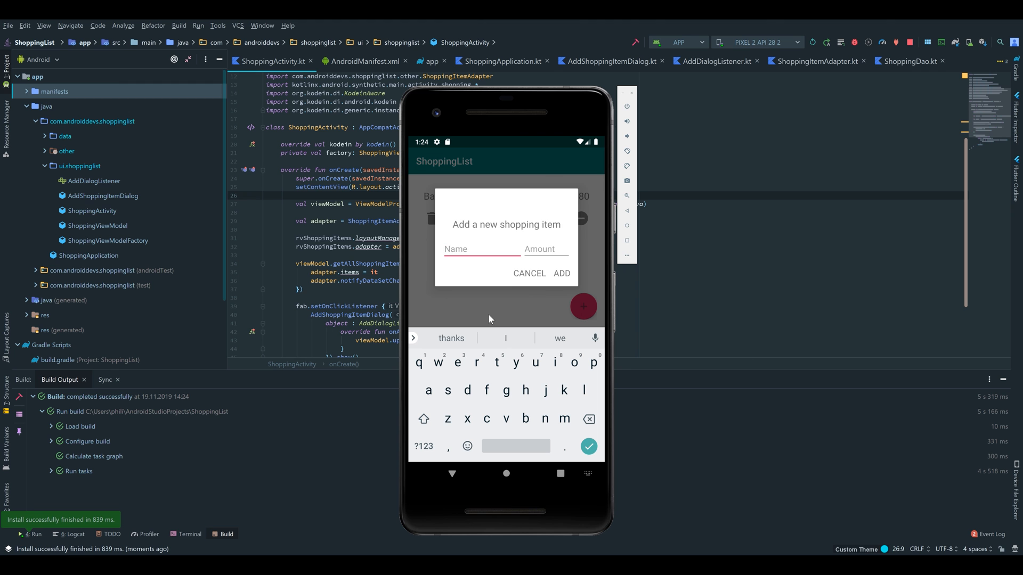
pyautogui.click(545, 250)
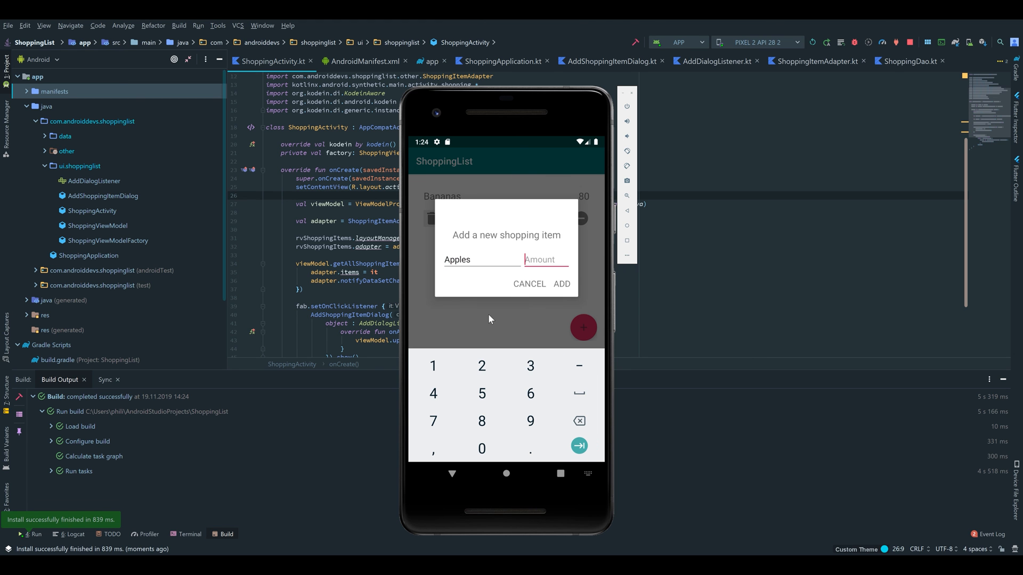
pyautogui.write('12')
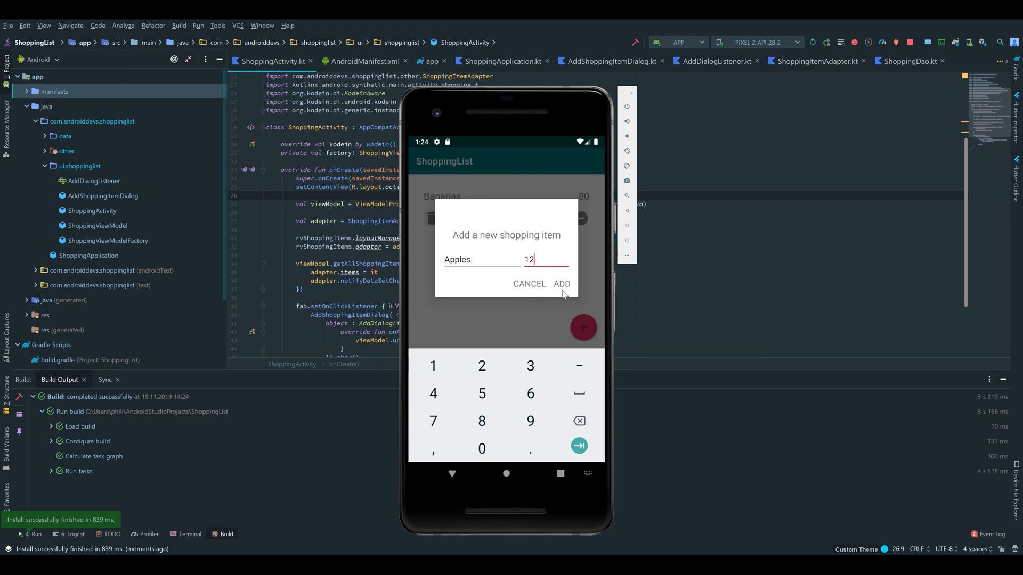
pyautogui.click(560, 283)
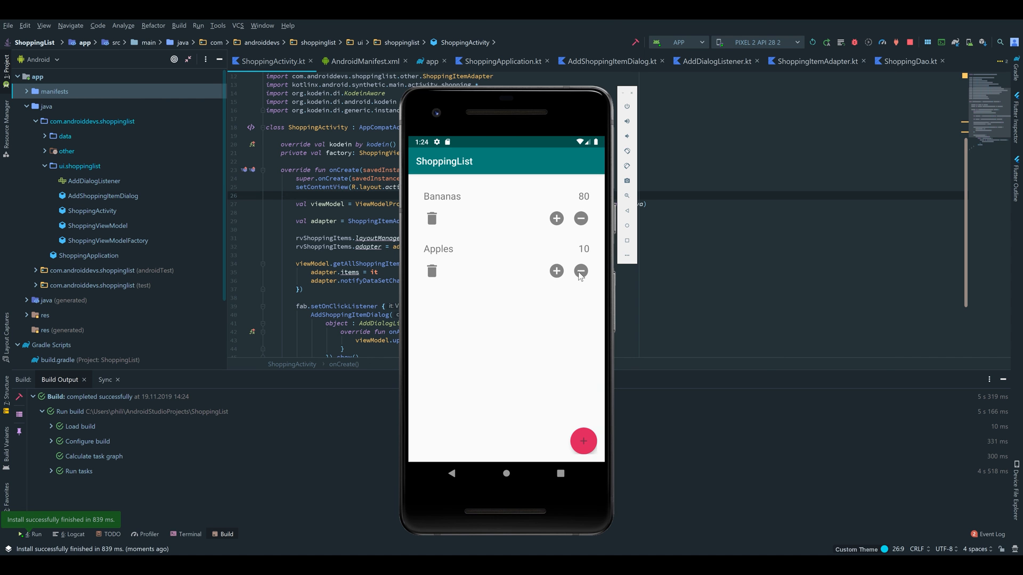
pyautogui.click(432, 271)
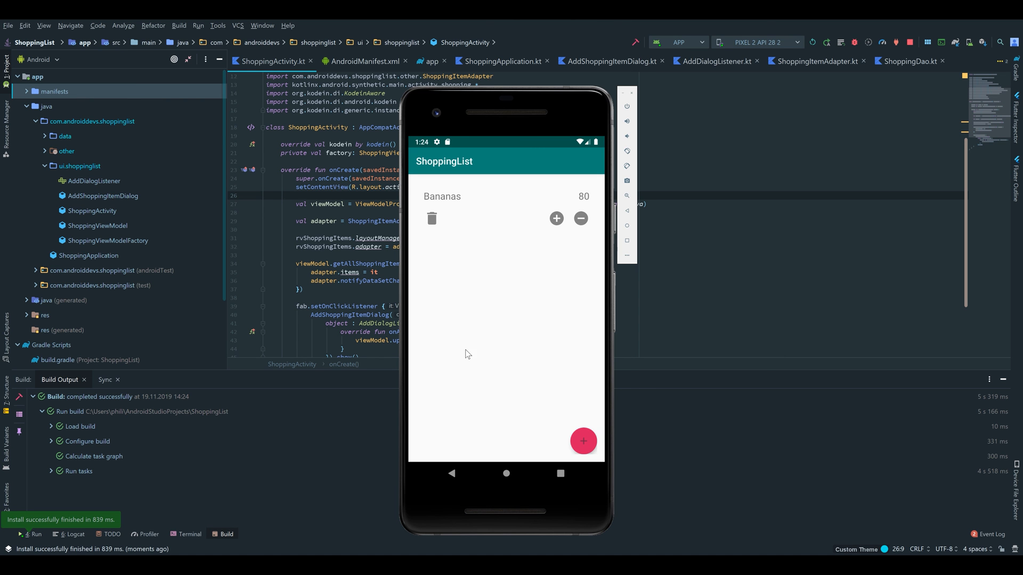
pyautogui.moveTo(495, 352)
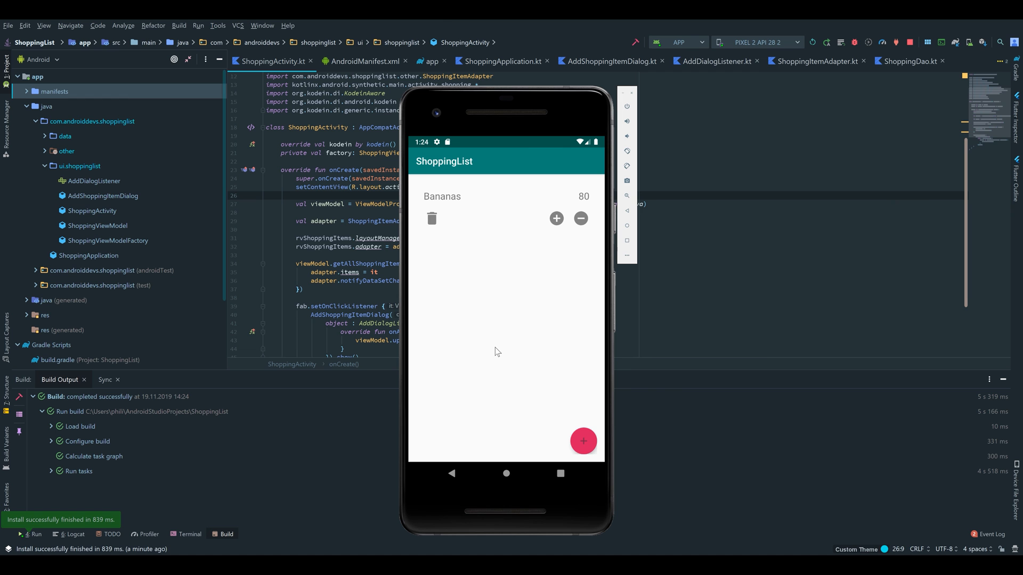